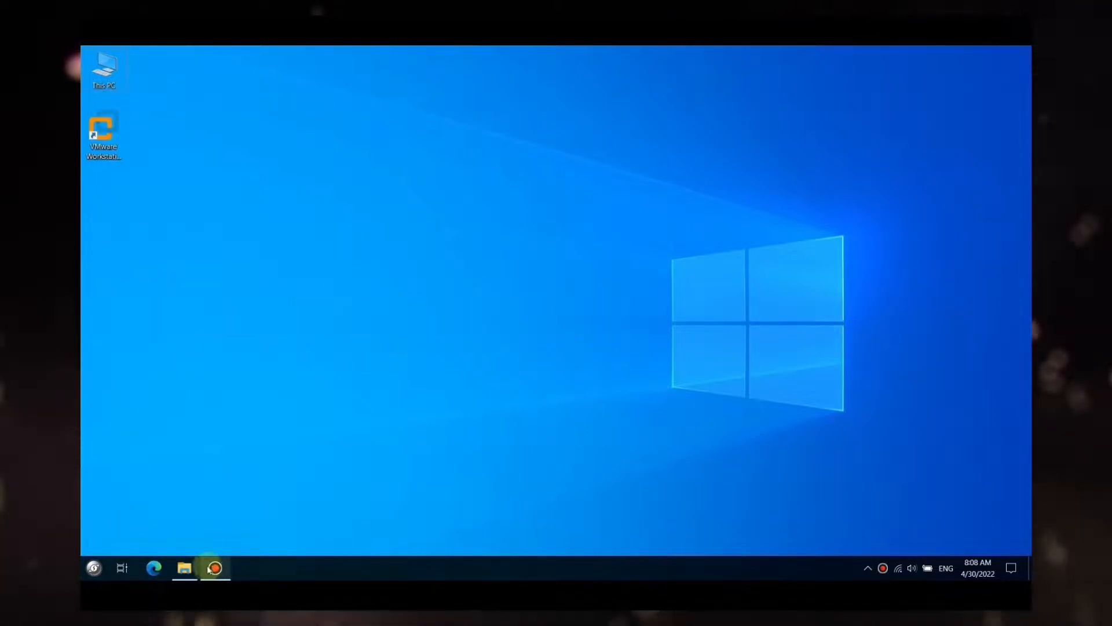
Step: Share the D:\share\media folder over the network as \\MSI\media
click(184, 568)
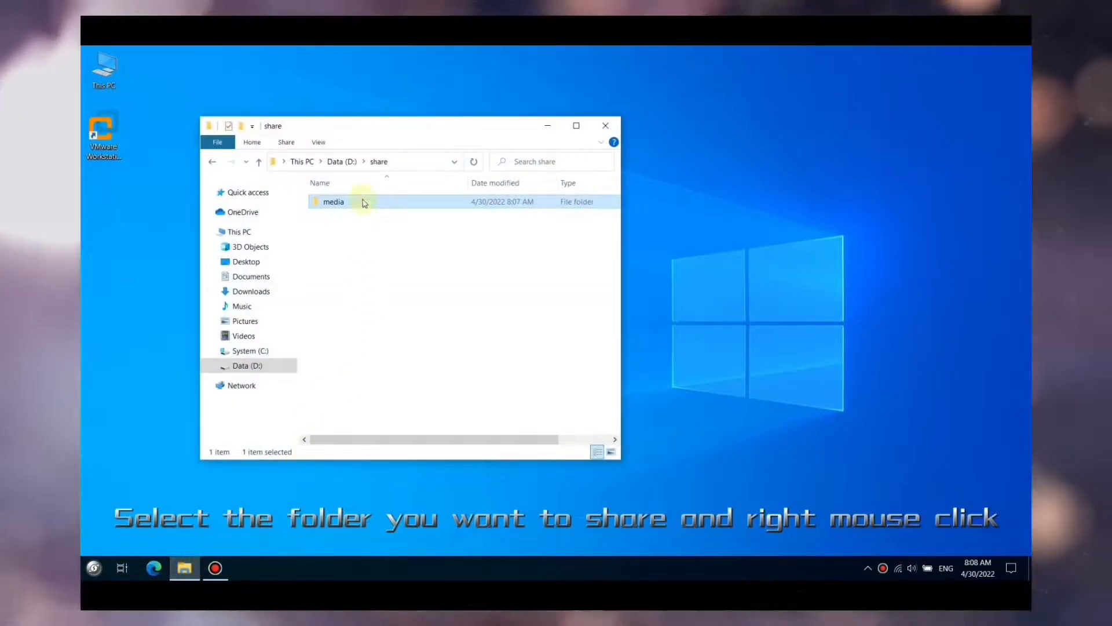
right_click(334, 201)
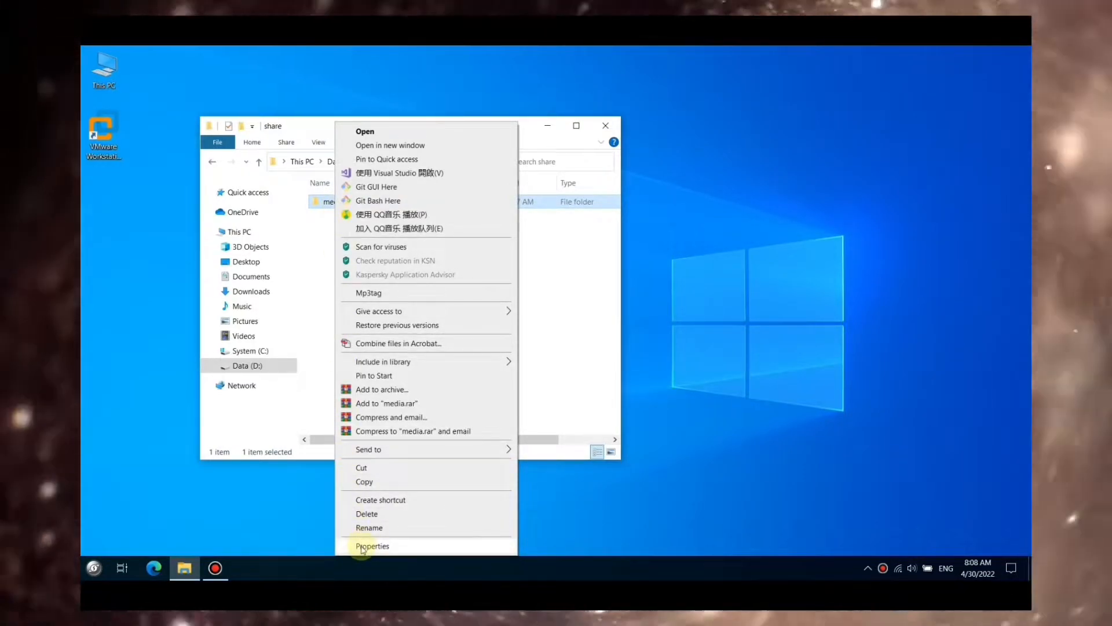
click(372, 545)
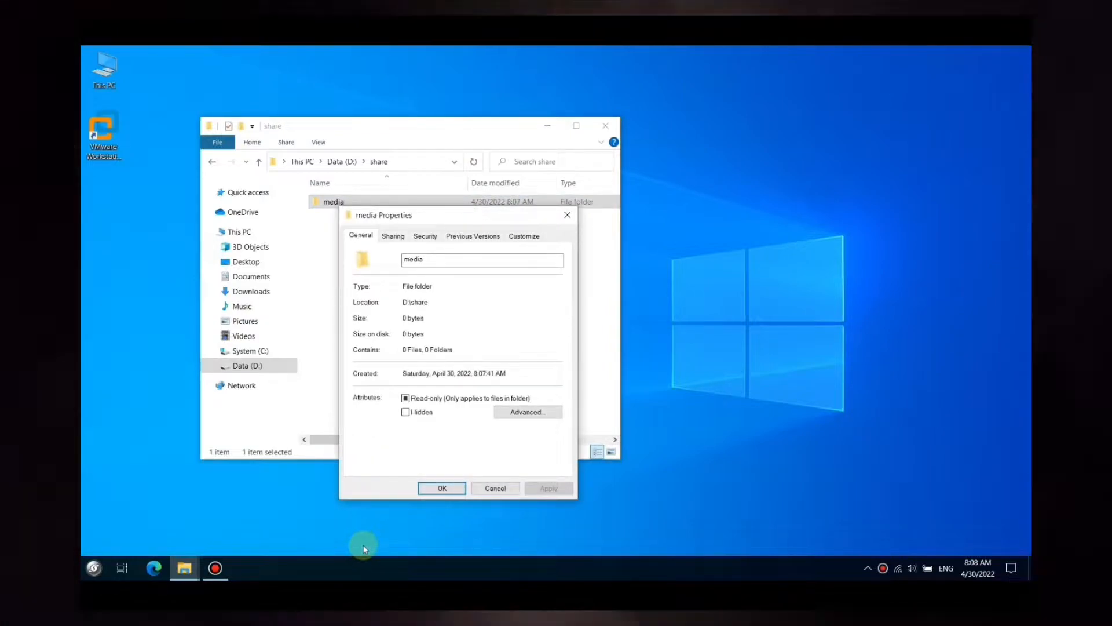
click(392, 236)
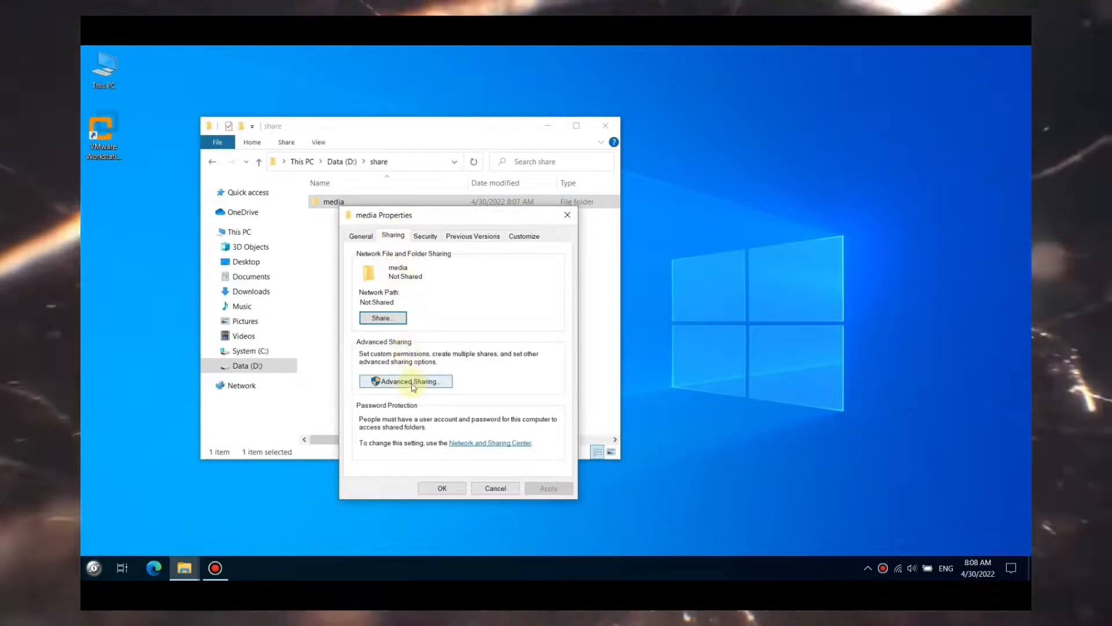
click(382, 317)
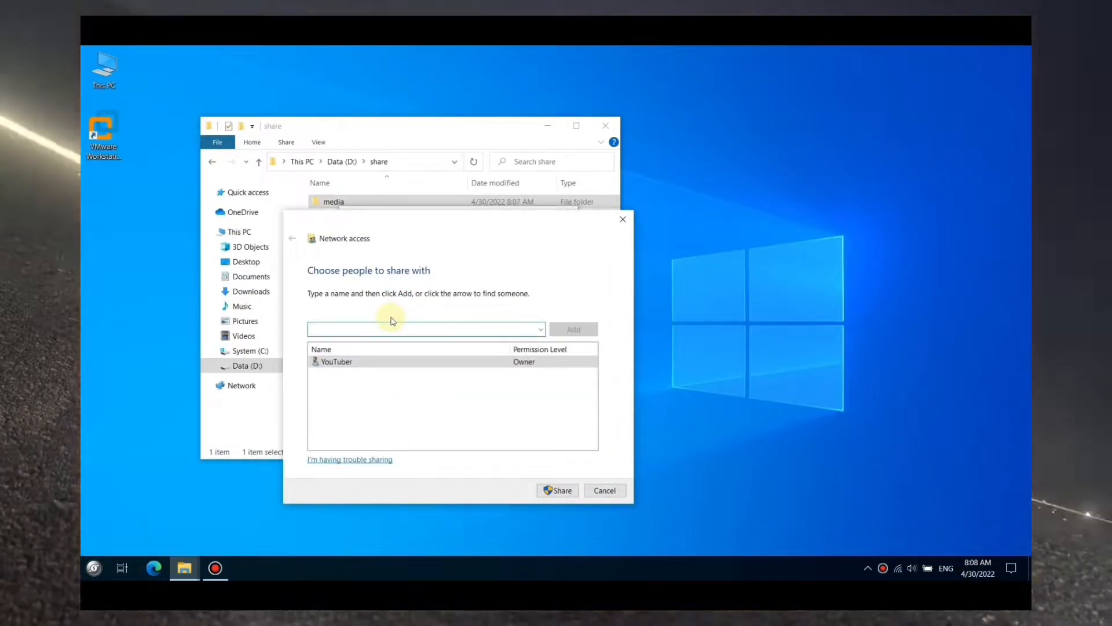
click(557, 490)
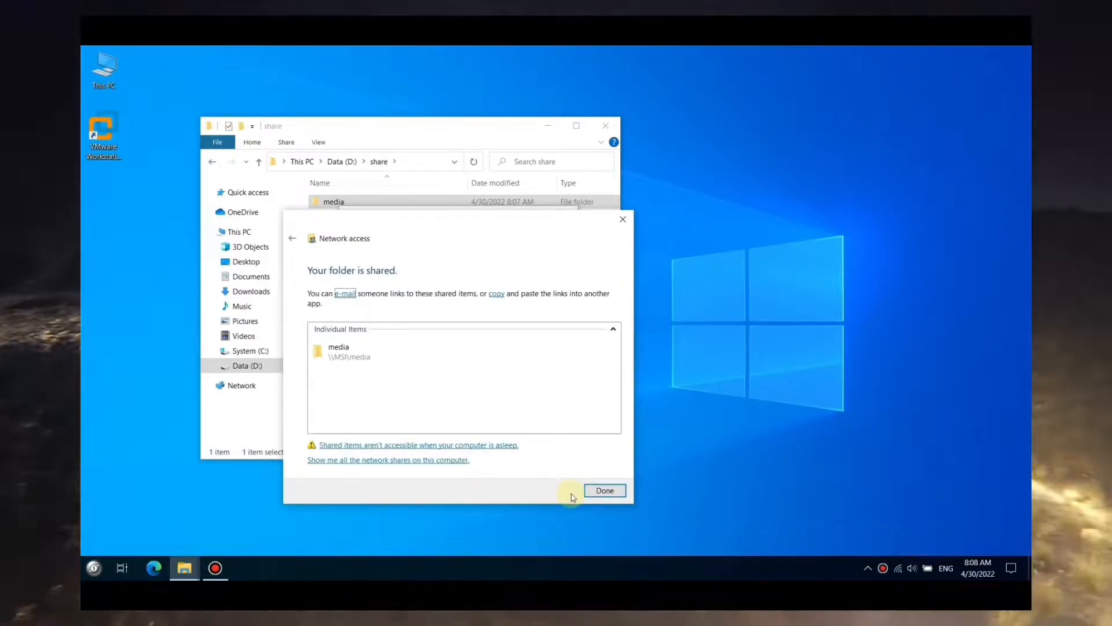
Step: Review the media share's Advanced Sharing permissions for Administrators, then close the sharing dialogs
click(603, 490)
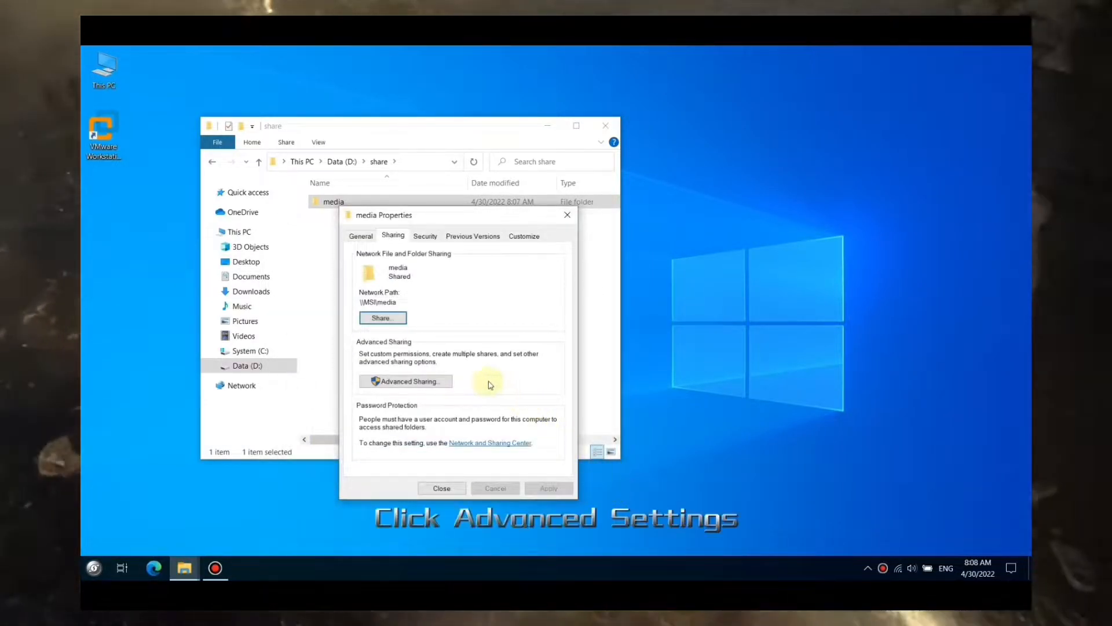
click(405, 381)
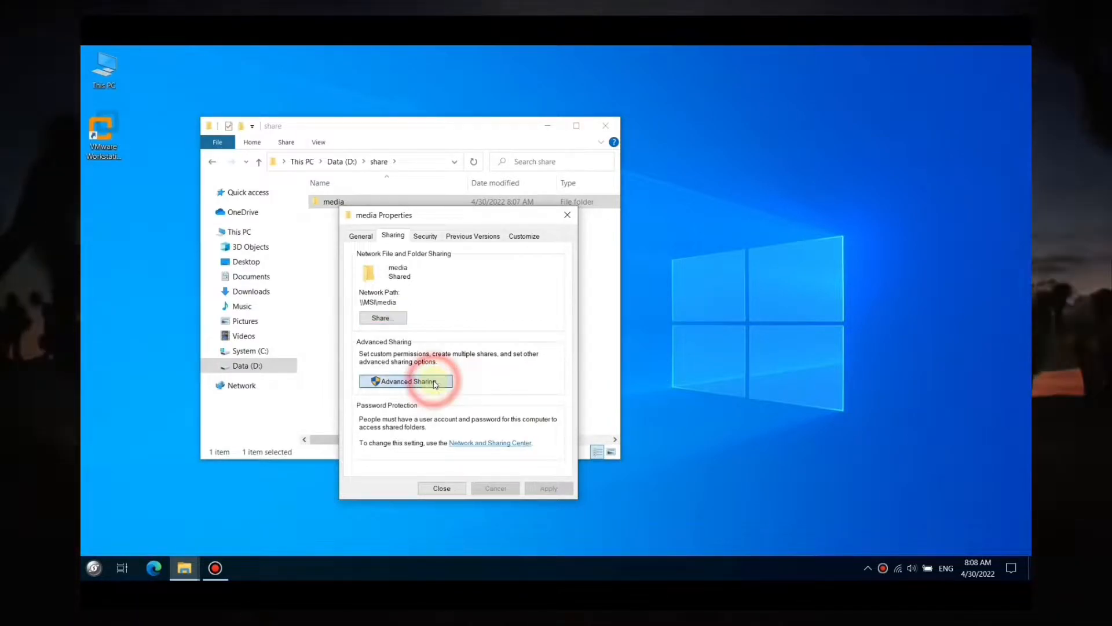
click(405, 381)
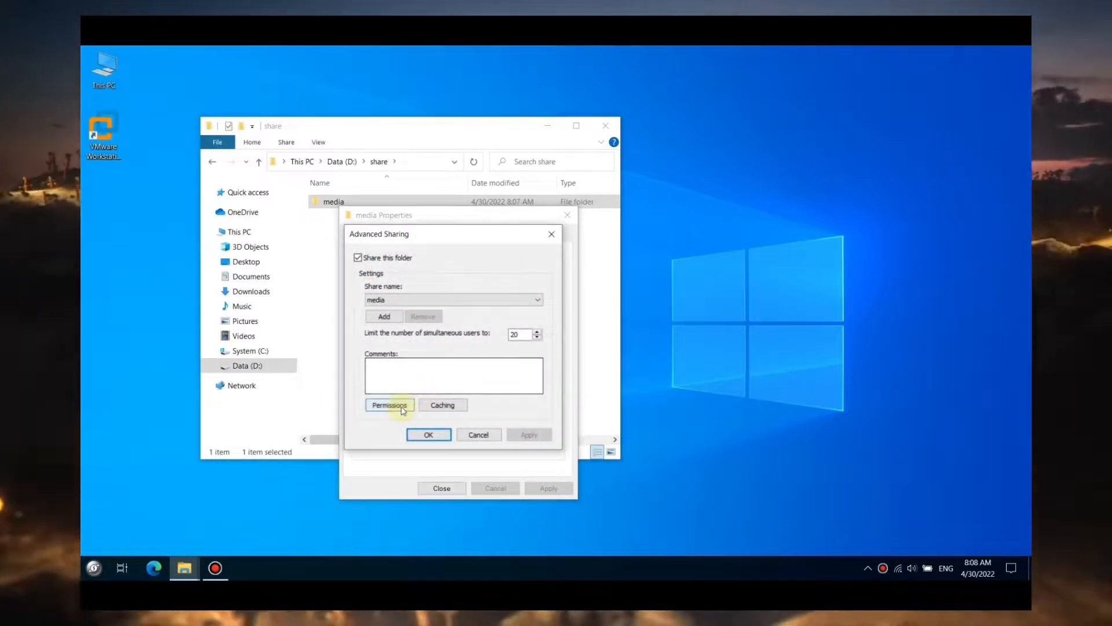
click(388, 404)
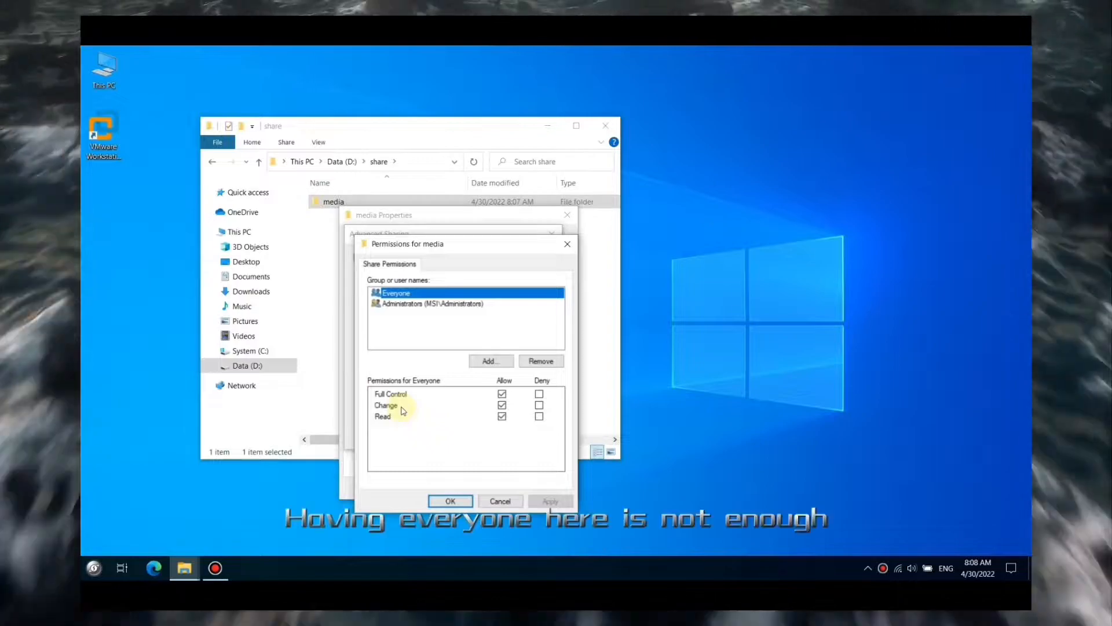
mouse_move(434, 422)
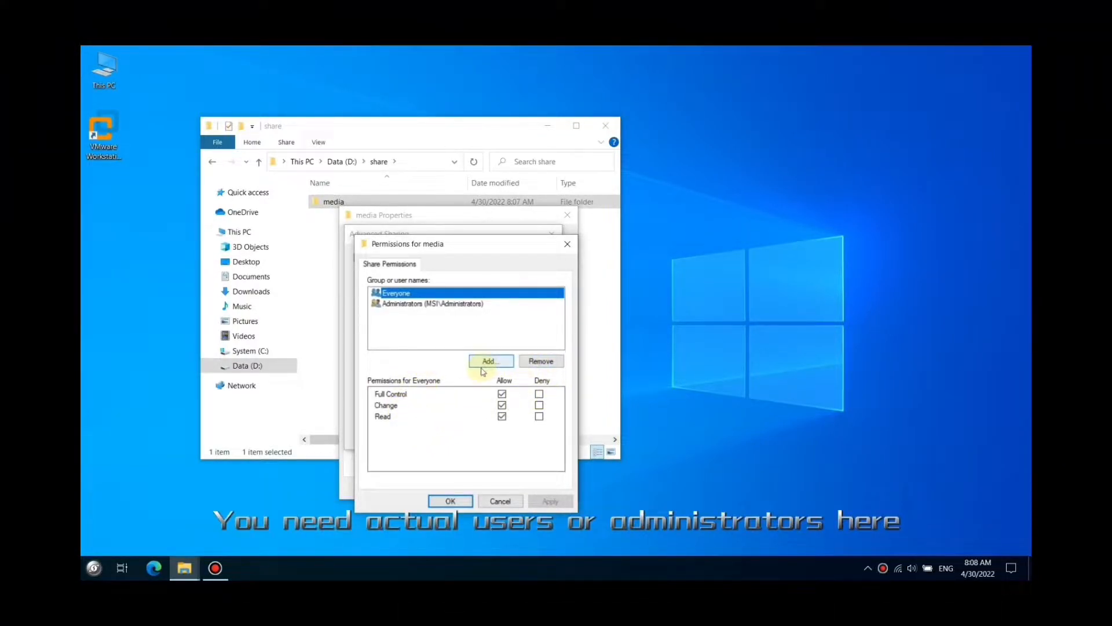
click(431, 304)
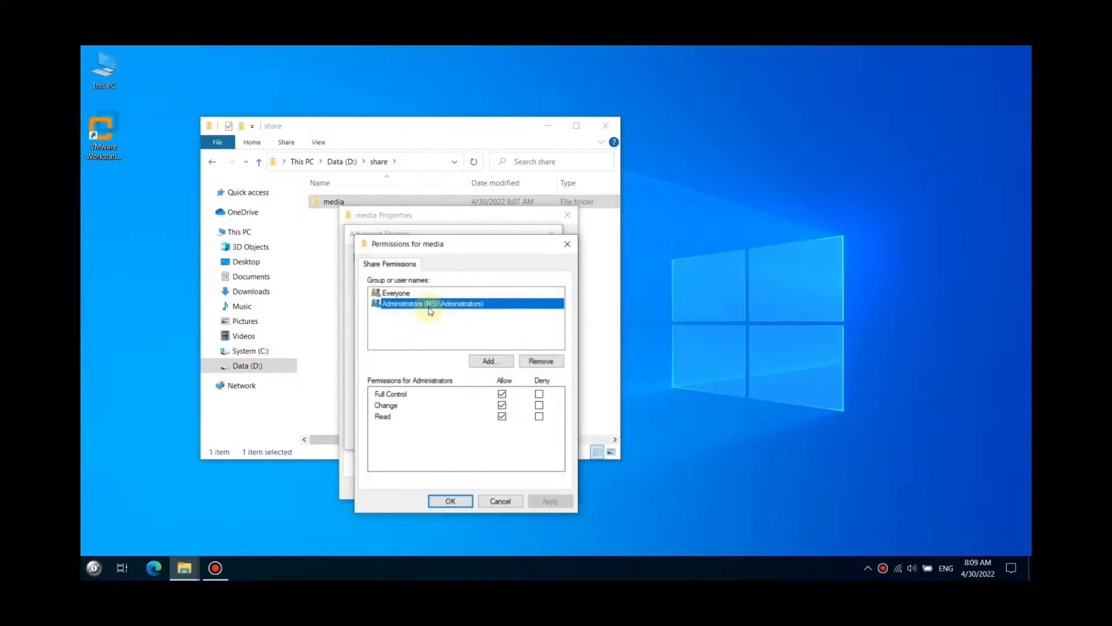
click(450, 500)
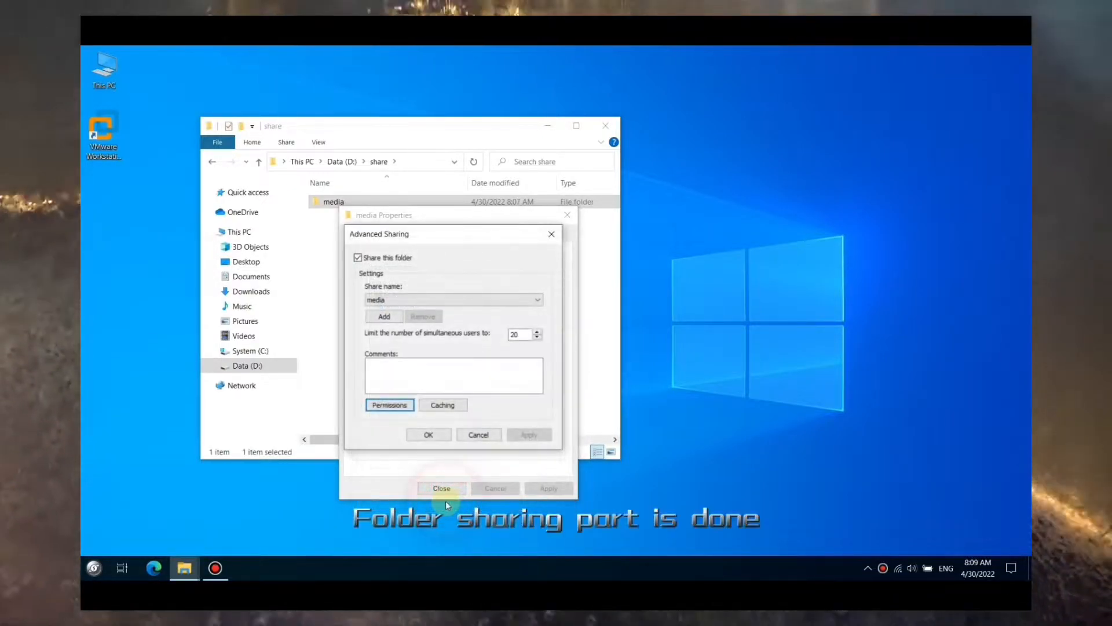
click(429, 433)
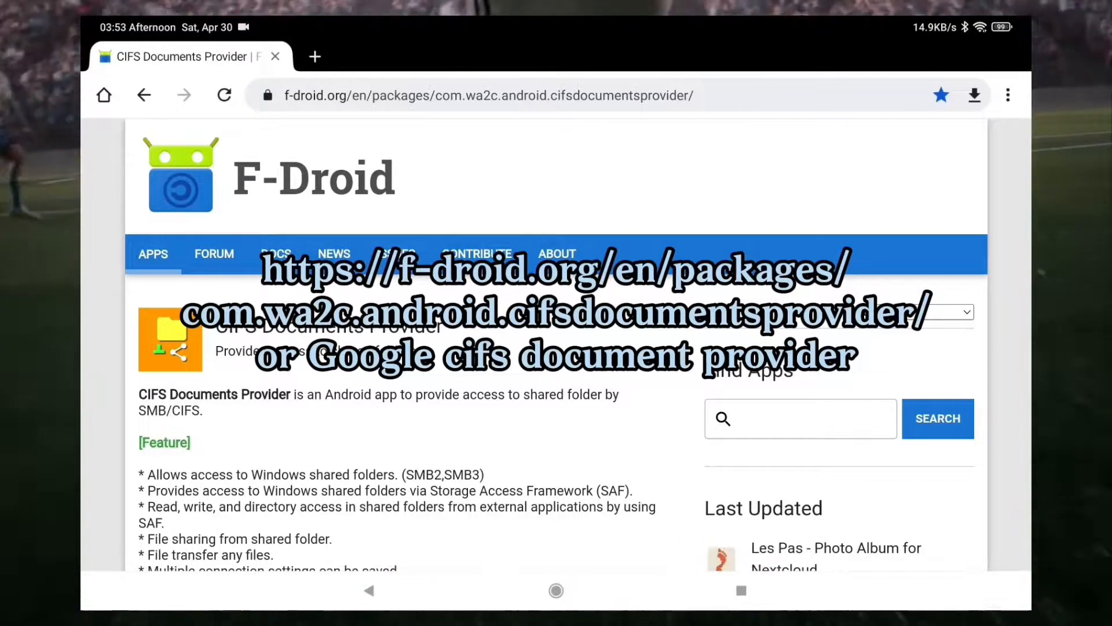
Step: Download the CIFS Documents Provider 1.3.2 APK from F-Droid and install it
scroll(down, 3)
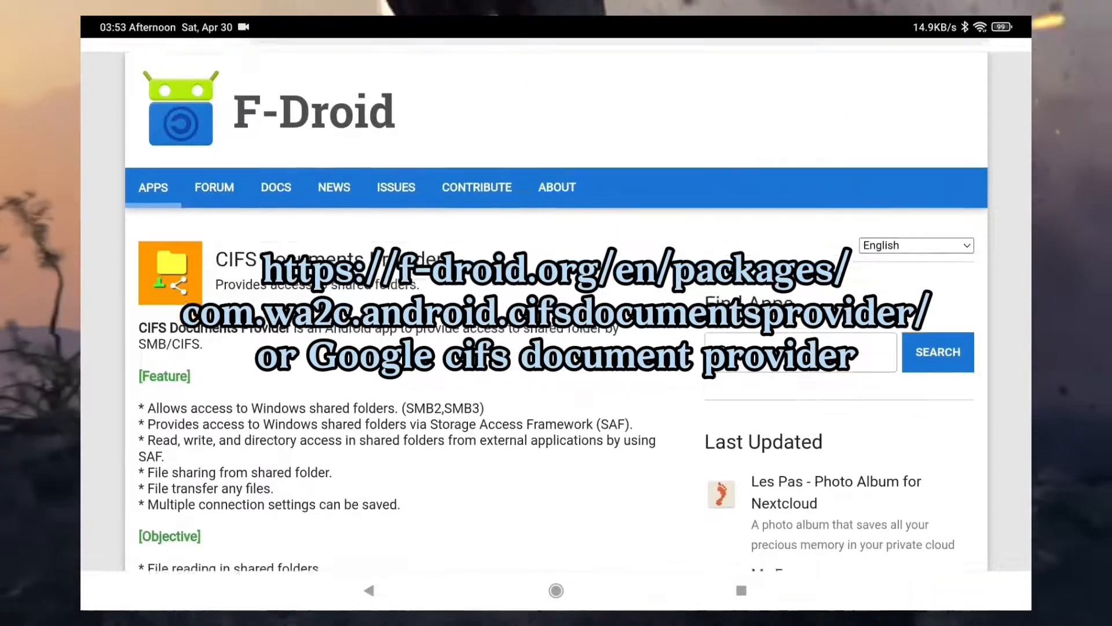
scroll(down, 3)
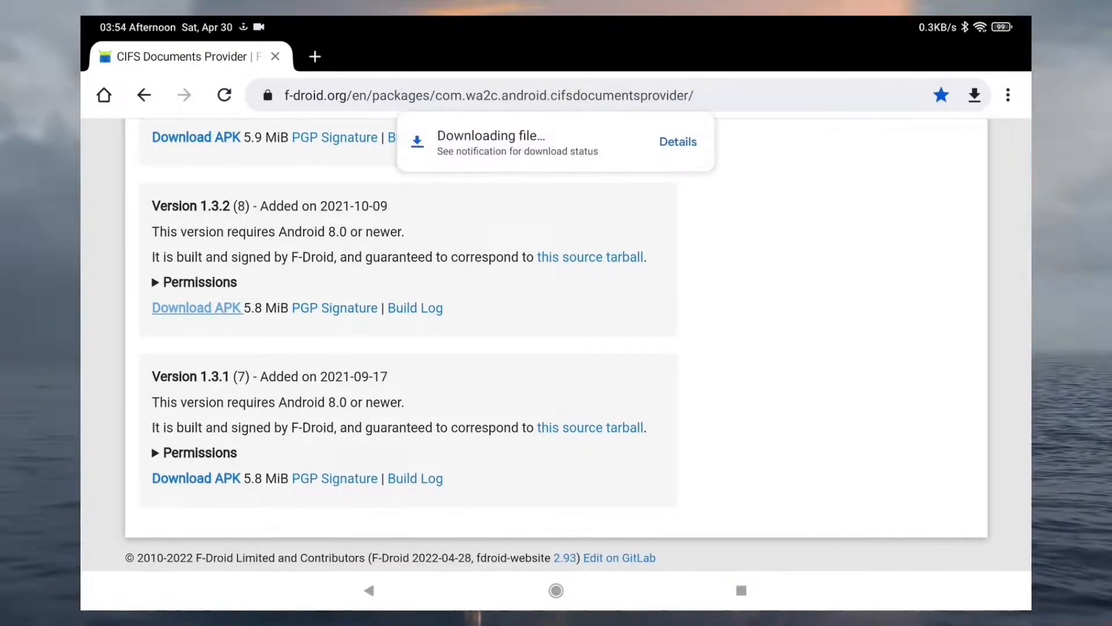
click(677, 142)
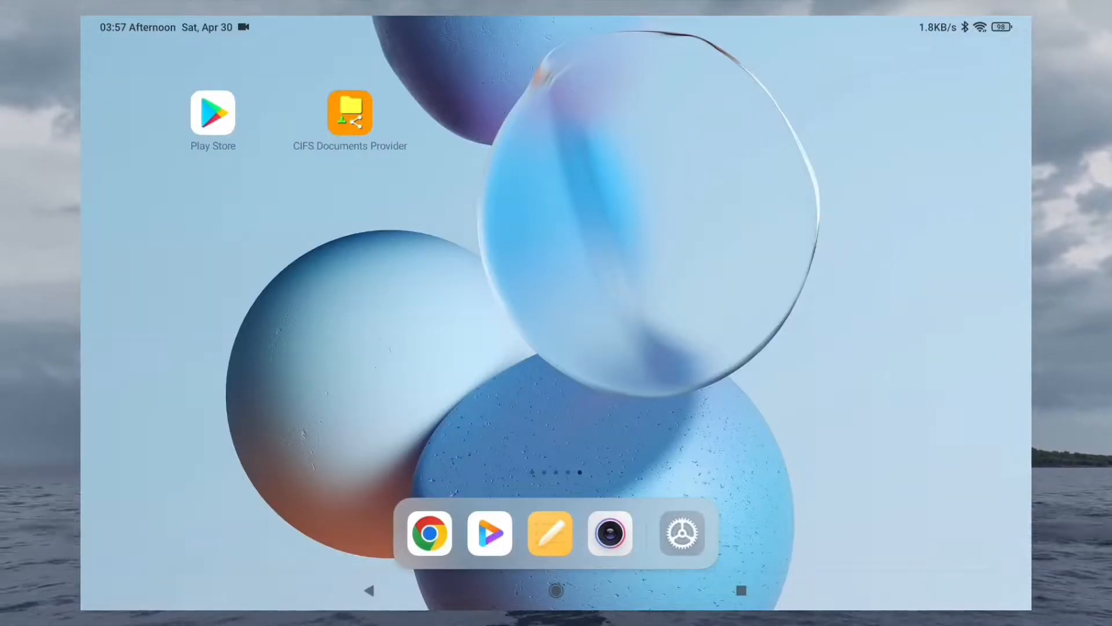
Step: Start a manual CIFS connection to host msi and enter the login user name
click(349, 114)
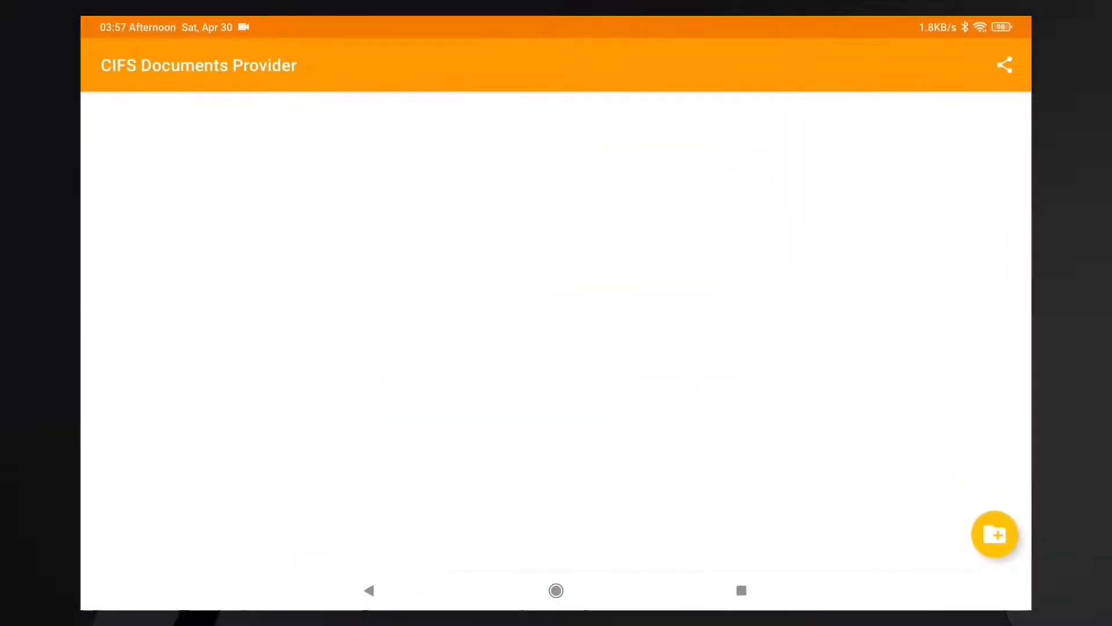
click(996, 534)
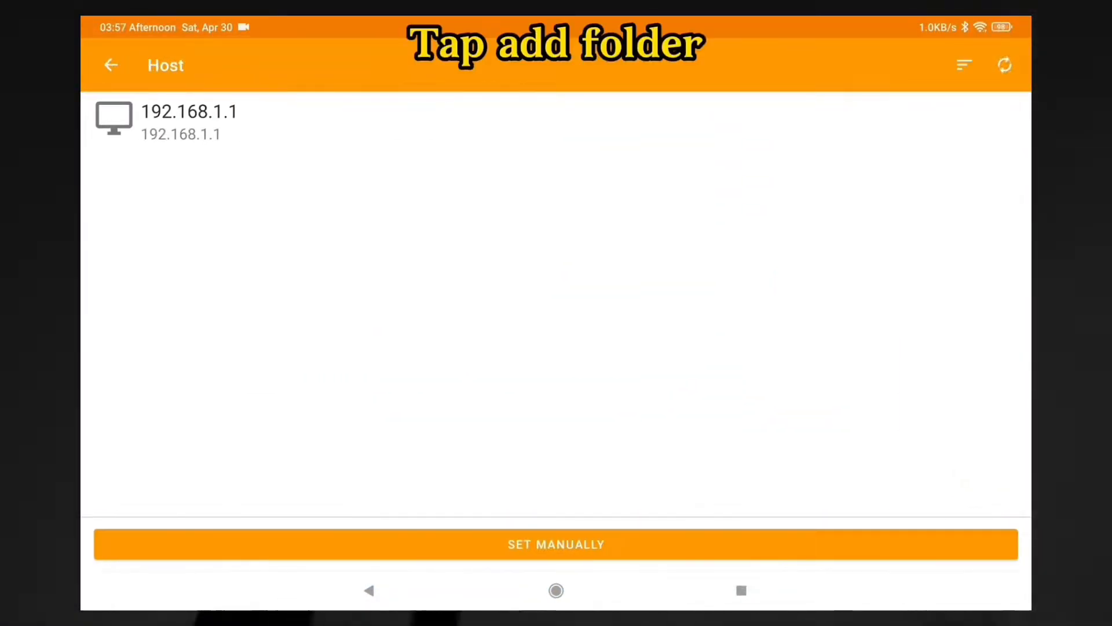
click(555, 544)
text(ms)
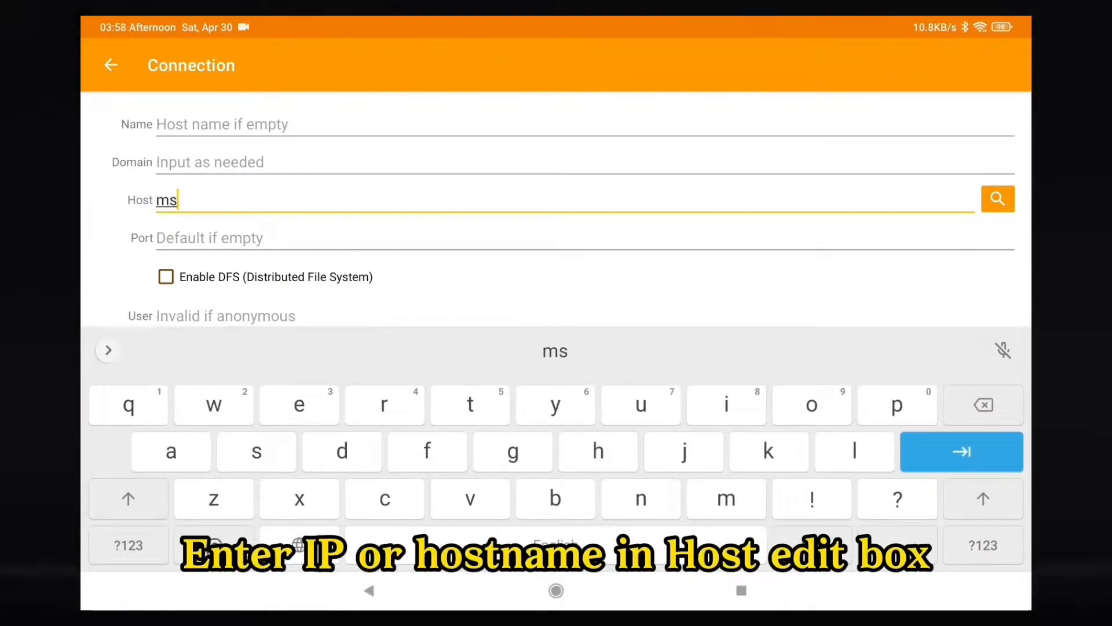
text(i)
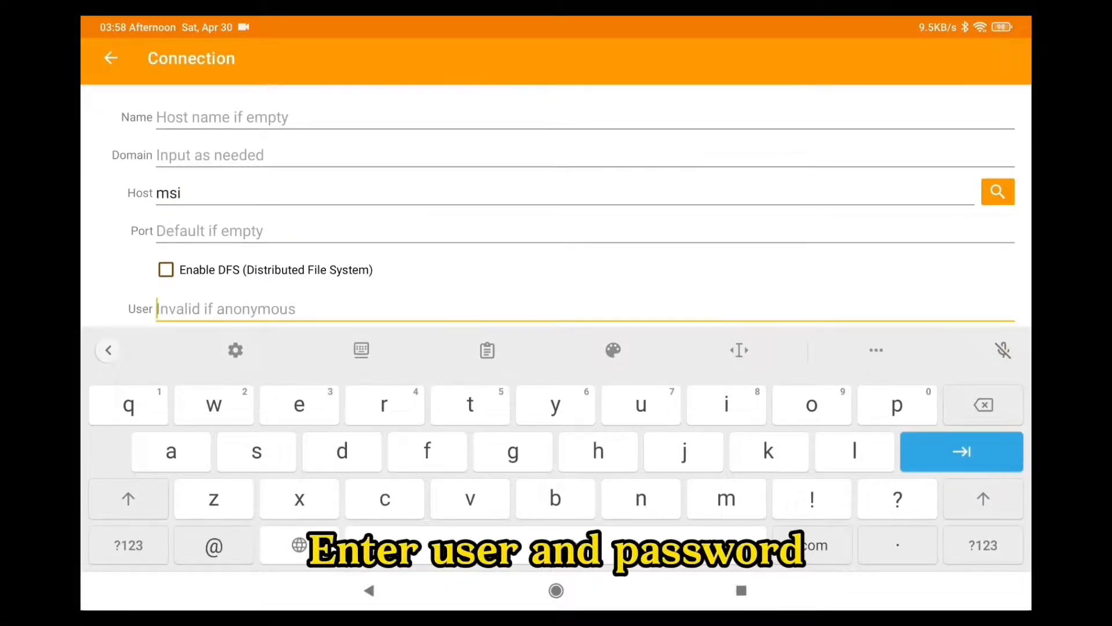
text(YouTub)
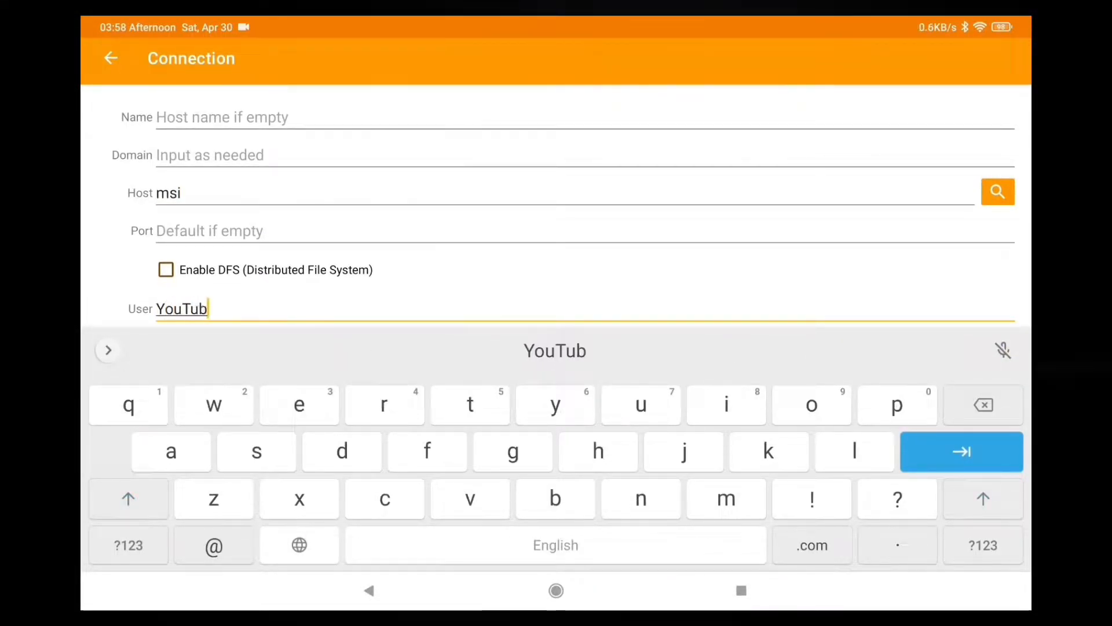
click(998, 191)
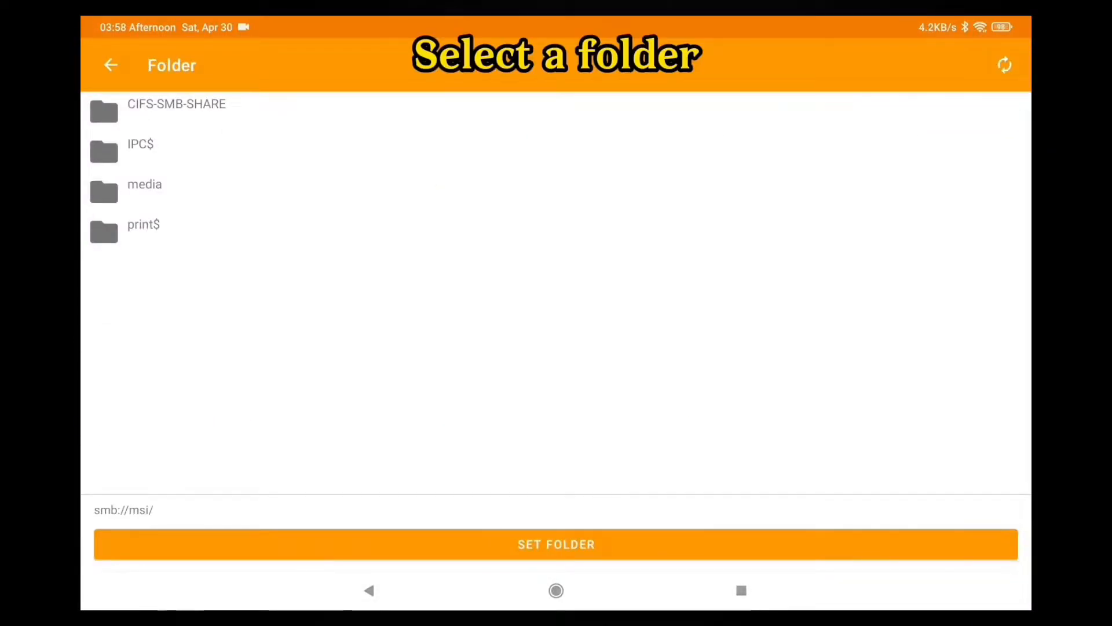
Step: Set the media share as the folder and save the smb://msi/media/ connection
click(144, 183)
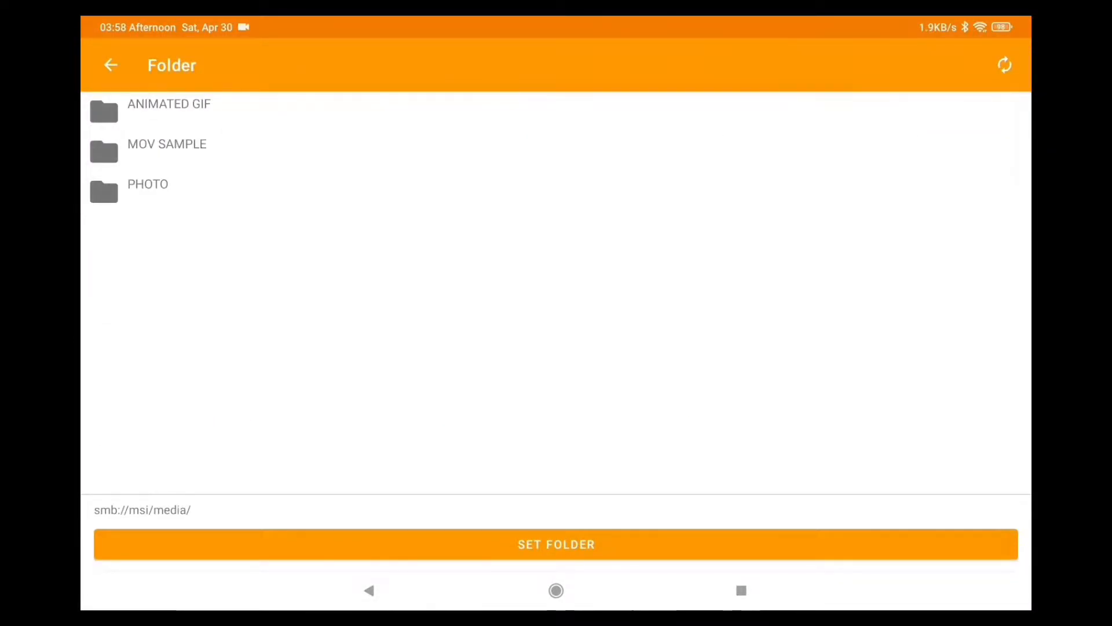
click(110, 64)
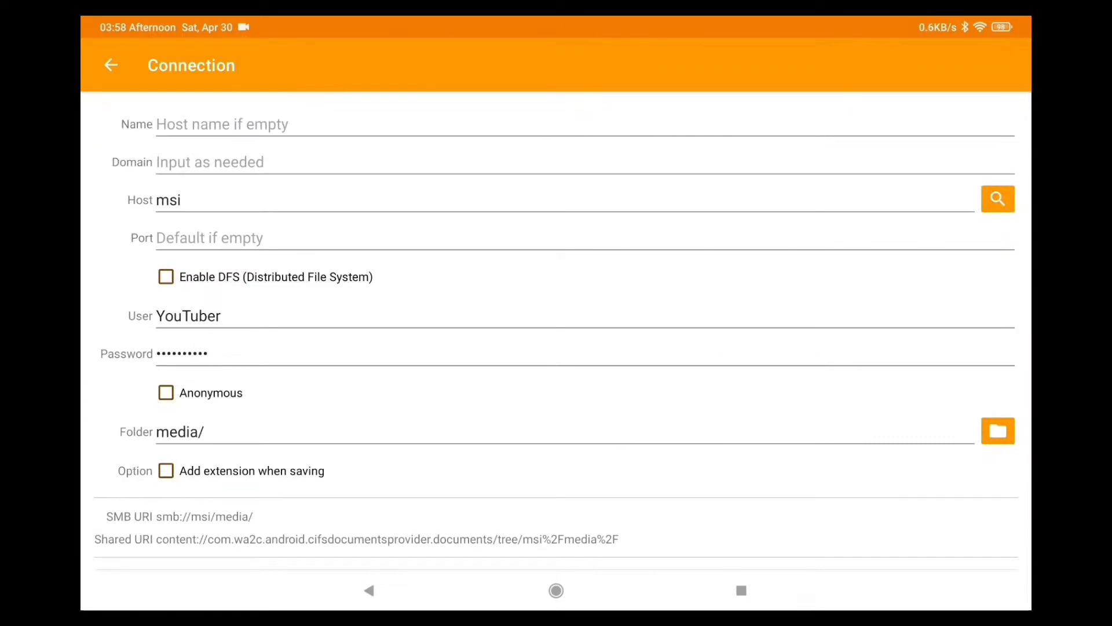
scroll(down, 3)
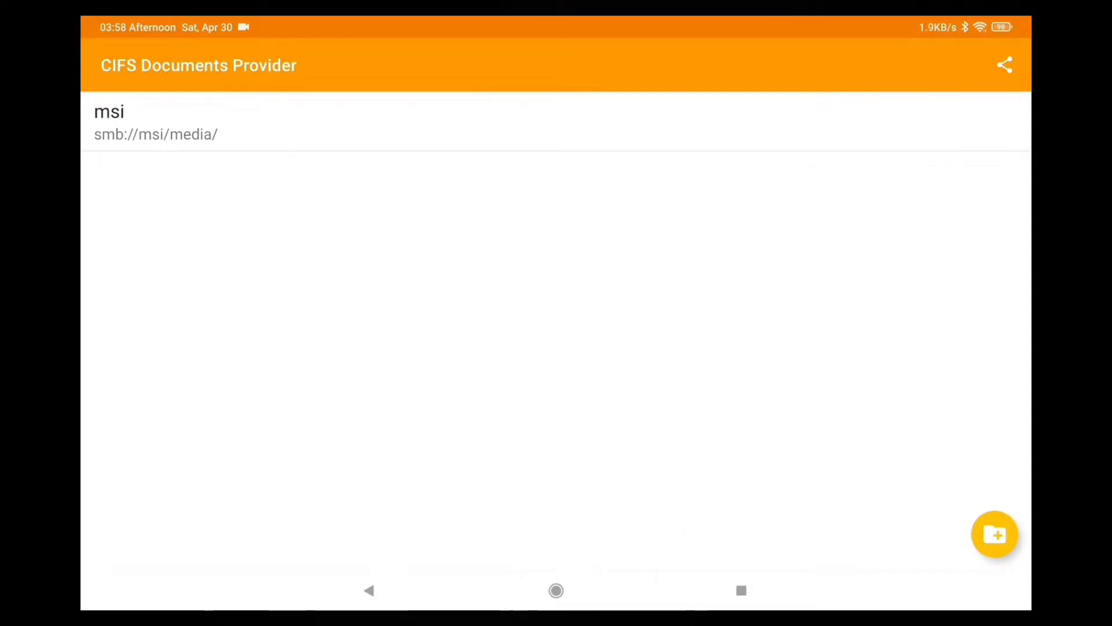
click(555, 590)
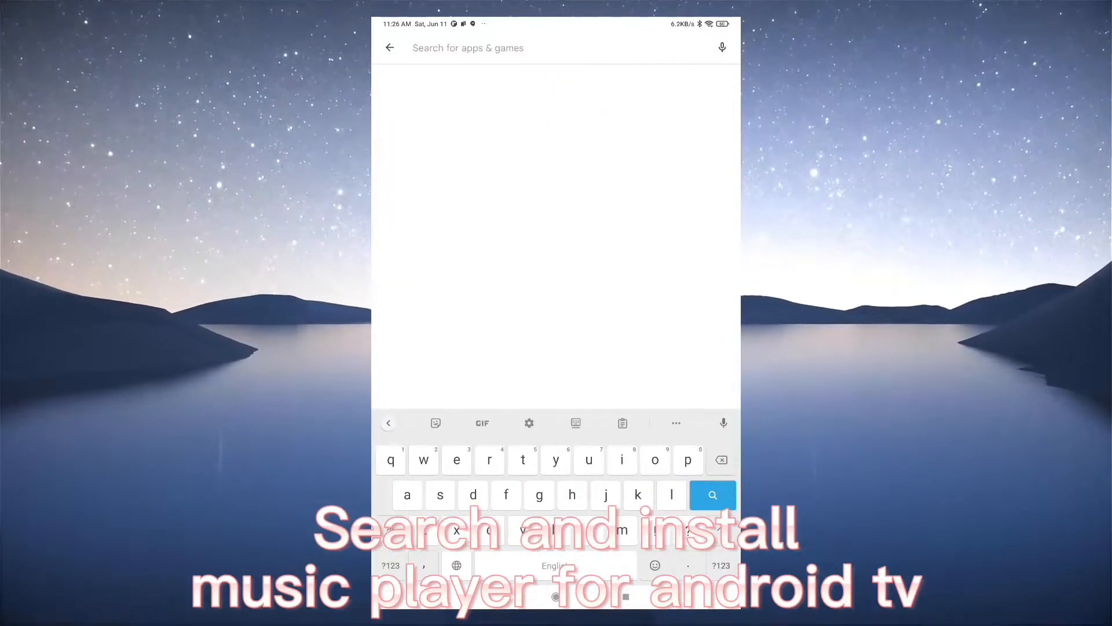
Step: Find and install Music Player for Android TV on Google Play, then return home
click(712, 495)
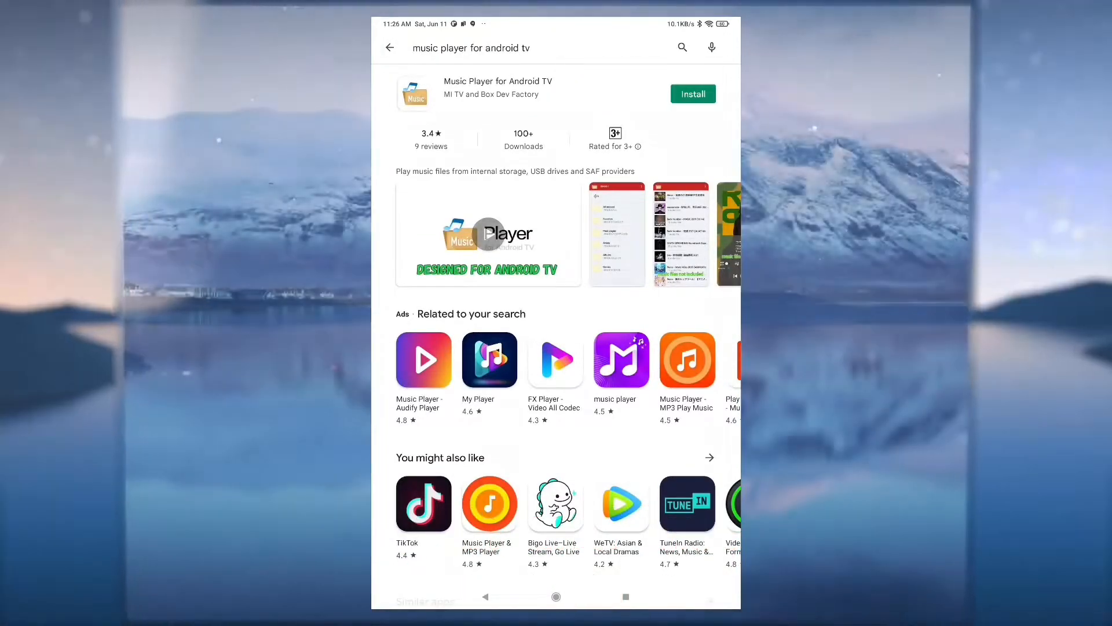
click(692, 94)
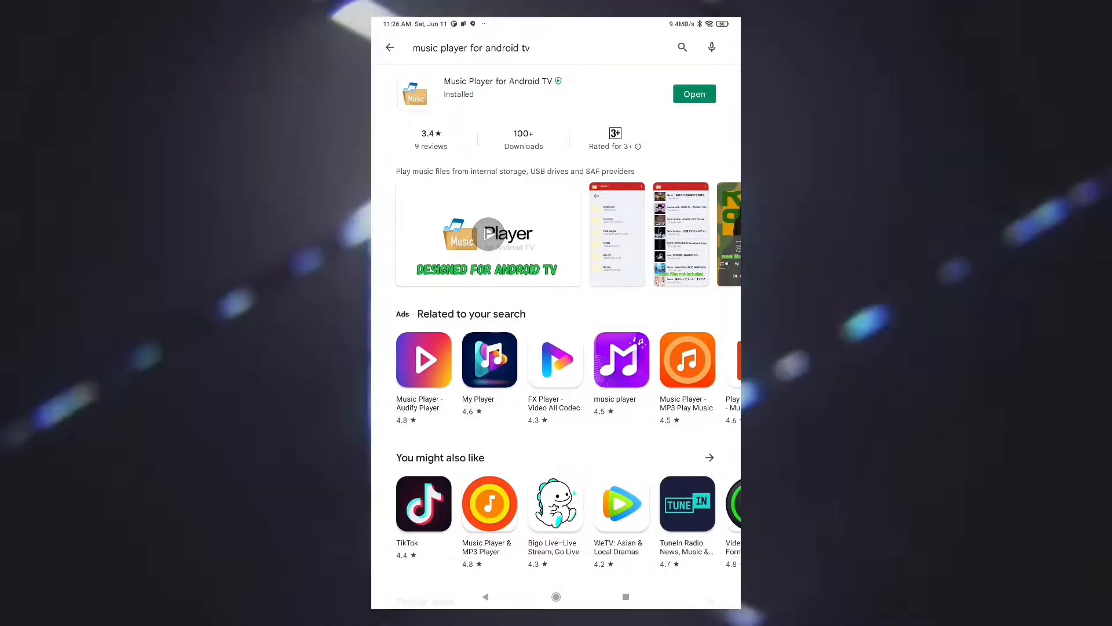
click(556, 596)
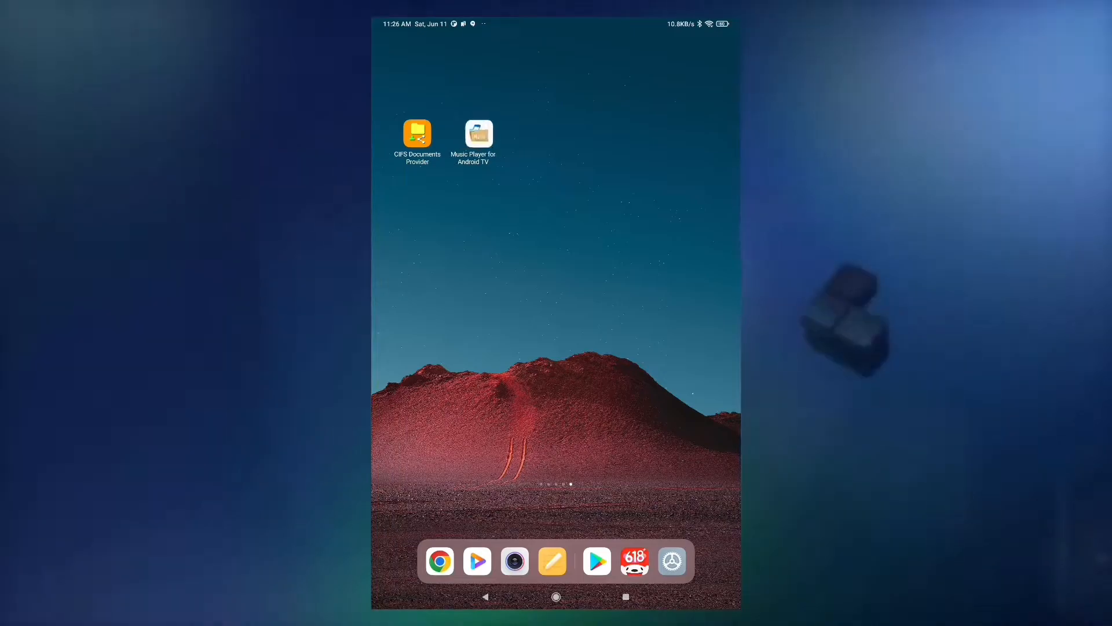
Step: Launch the player, allow media access, and add the network MP3 folder through OPEN TREE (SAF)
click(480, 134)
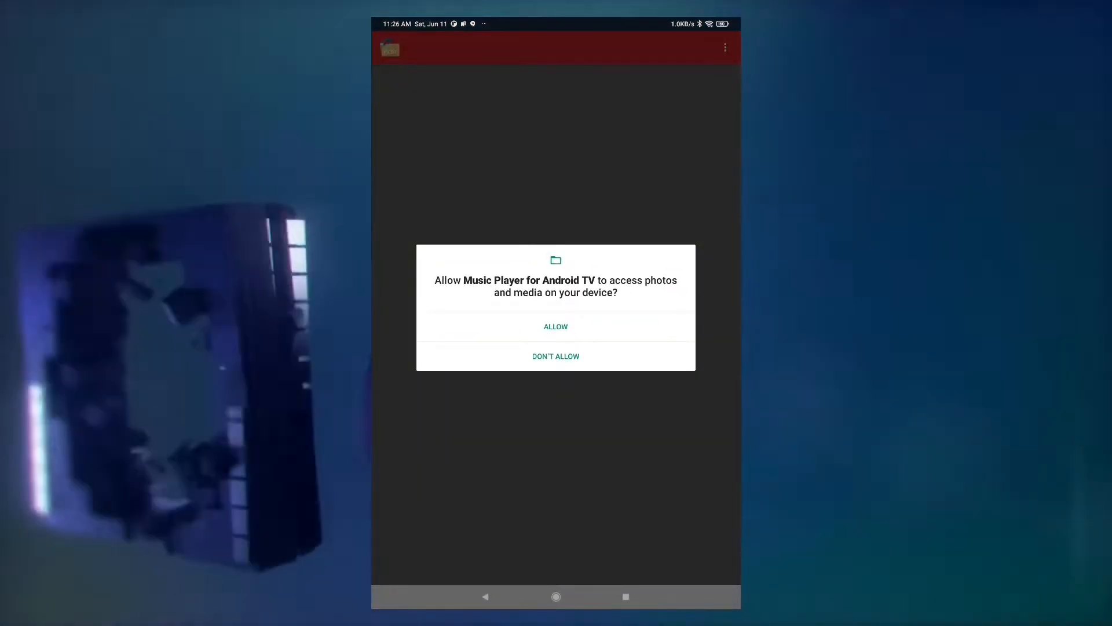
click(555, 326)
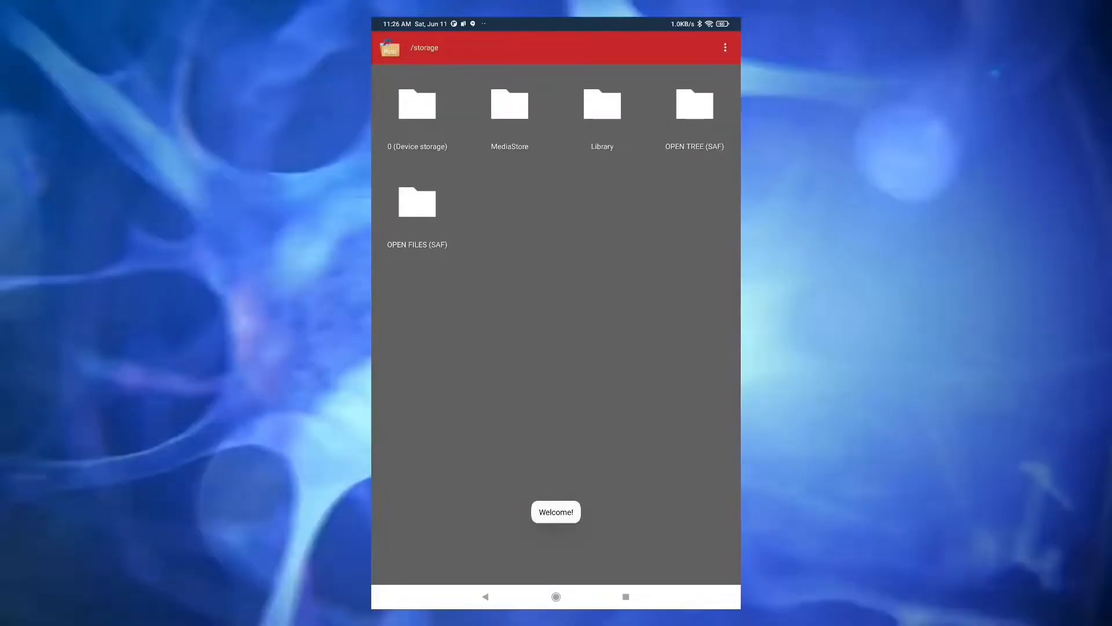
click(694, 114)
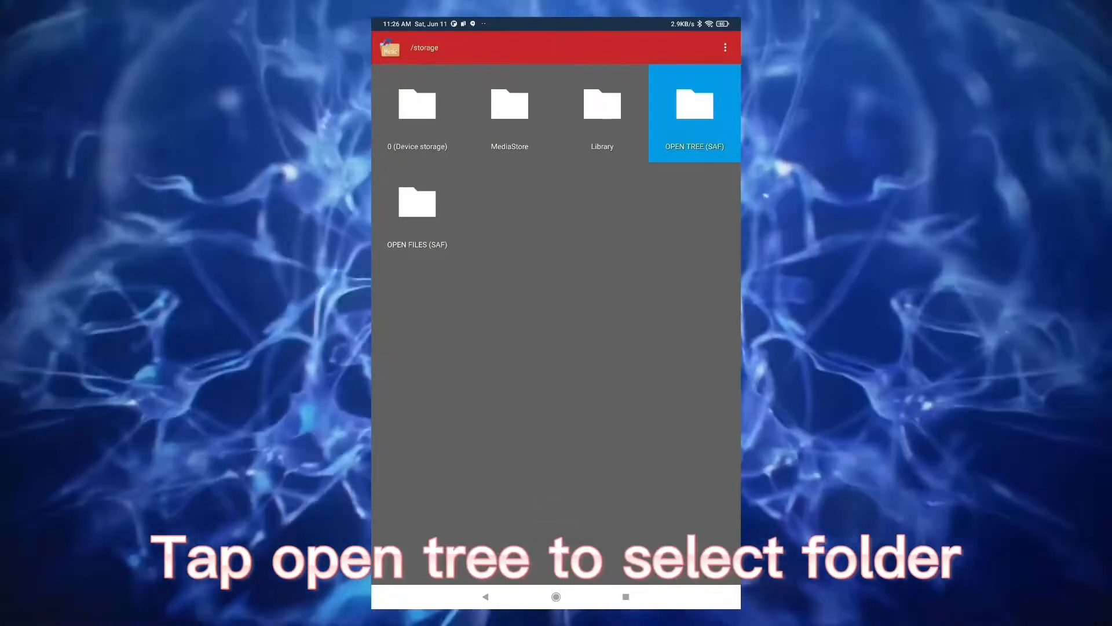
click(694, 114)
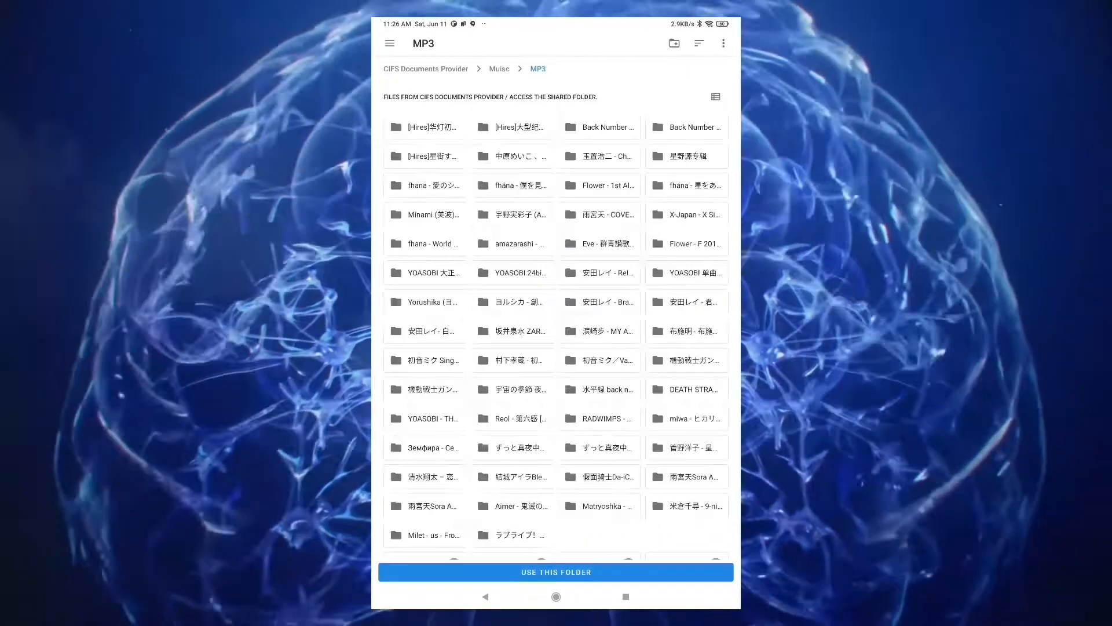
click(389, 42)
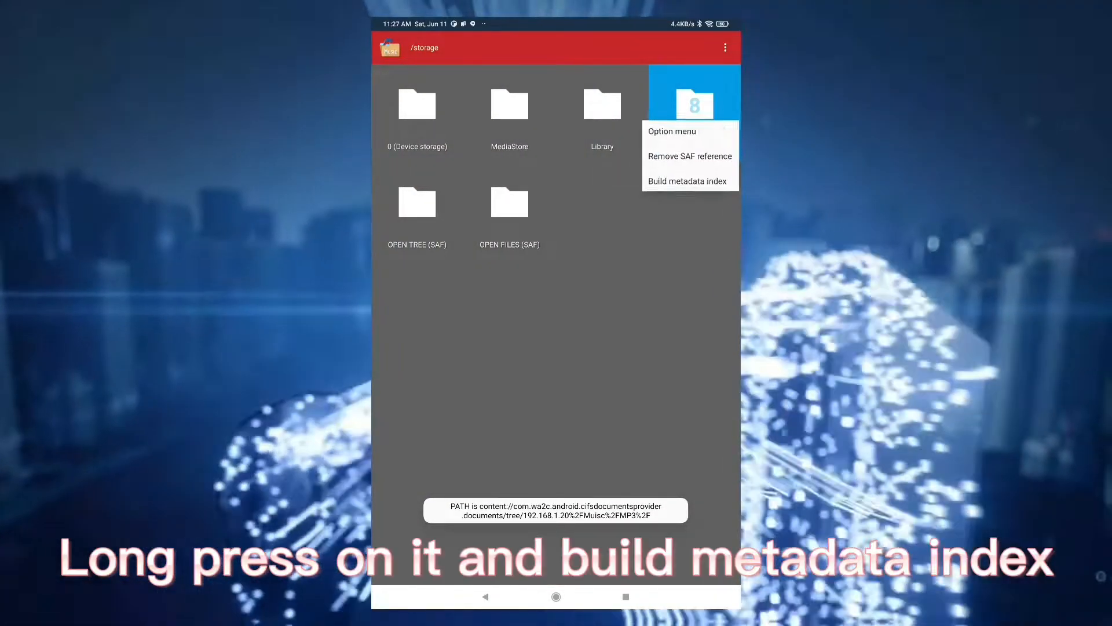
Step: Run Build metadata index on the SAF MP3 folder from its context menu
click(686, 180)
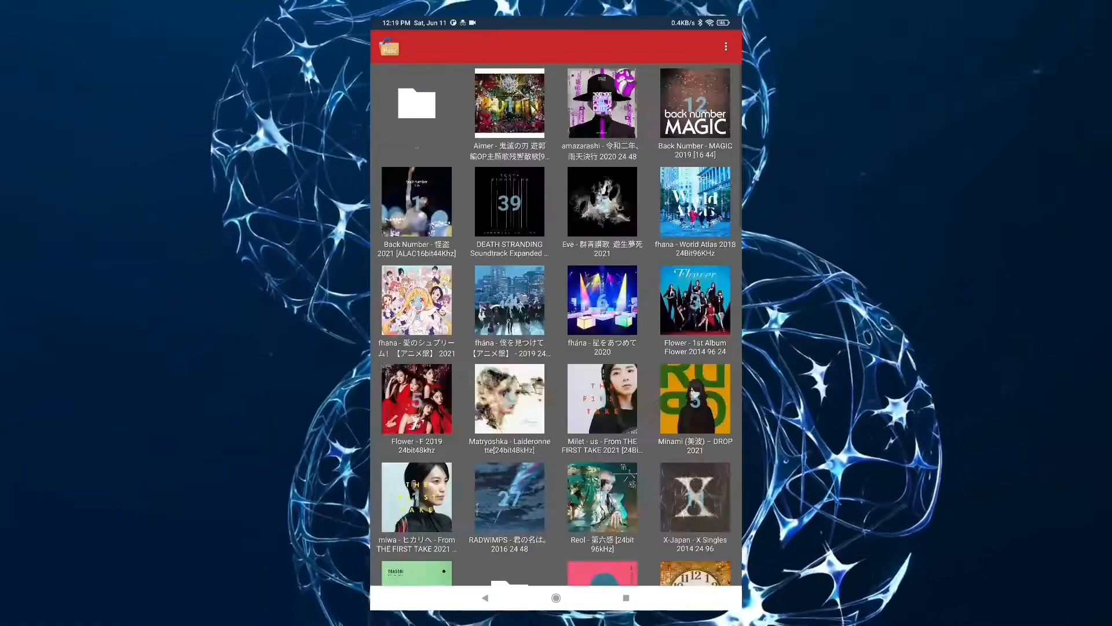
Step: Scroll through the album-cover grid, then open the player's settings page
scroll(down, 3)
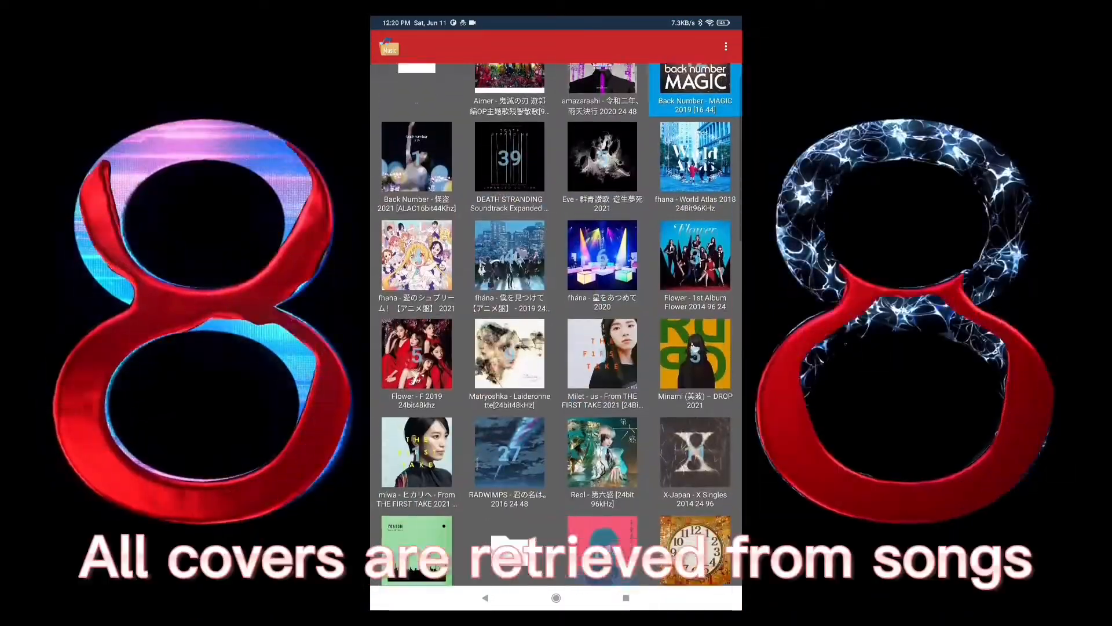
scroll(down, 3)
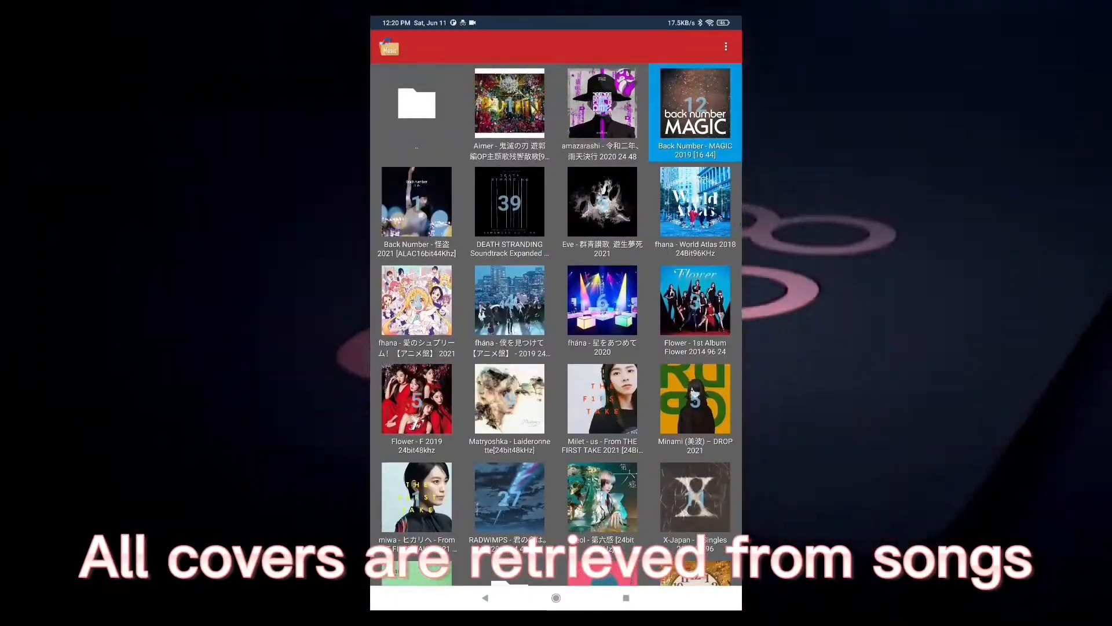
click(724, 46)
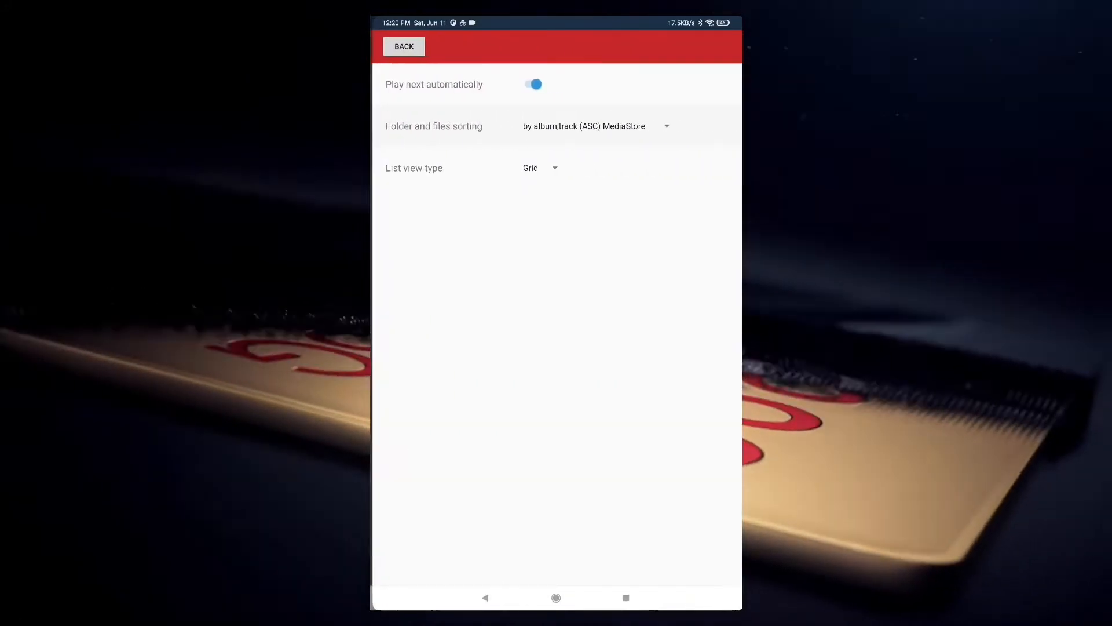
Step: Set List view type to List, go back, and scroll the album folder list
click(538, 167)
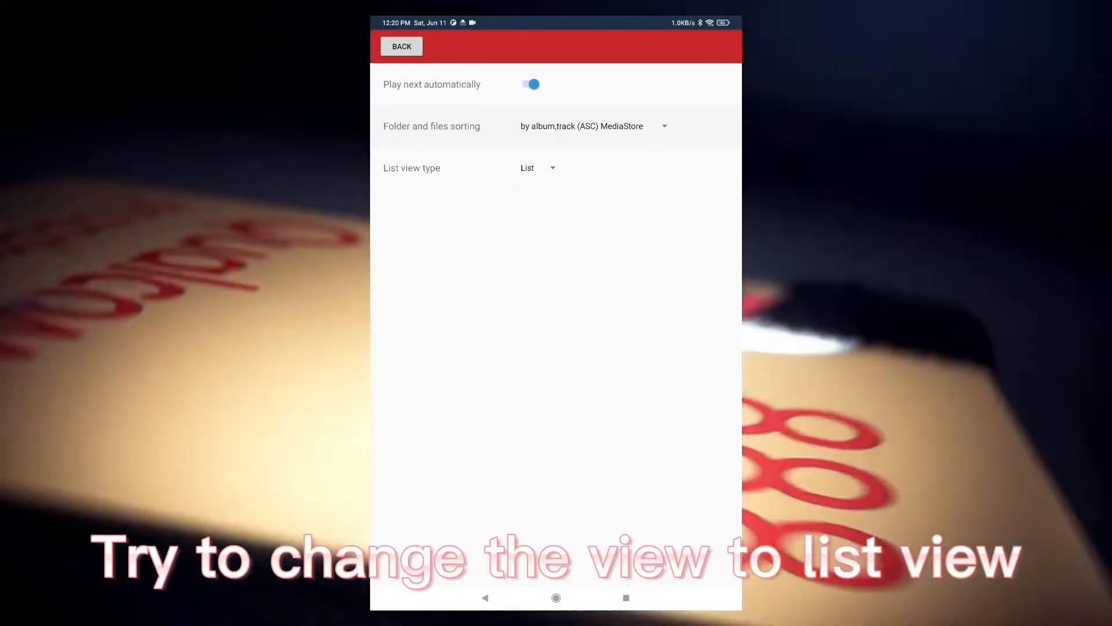
click(401, 46)
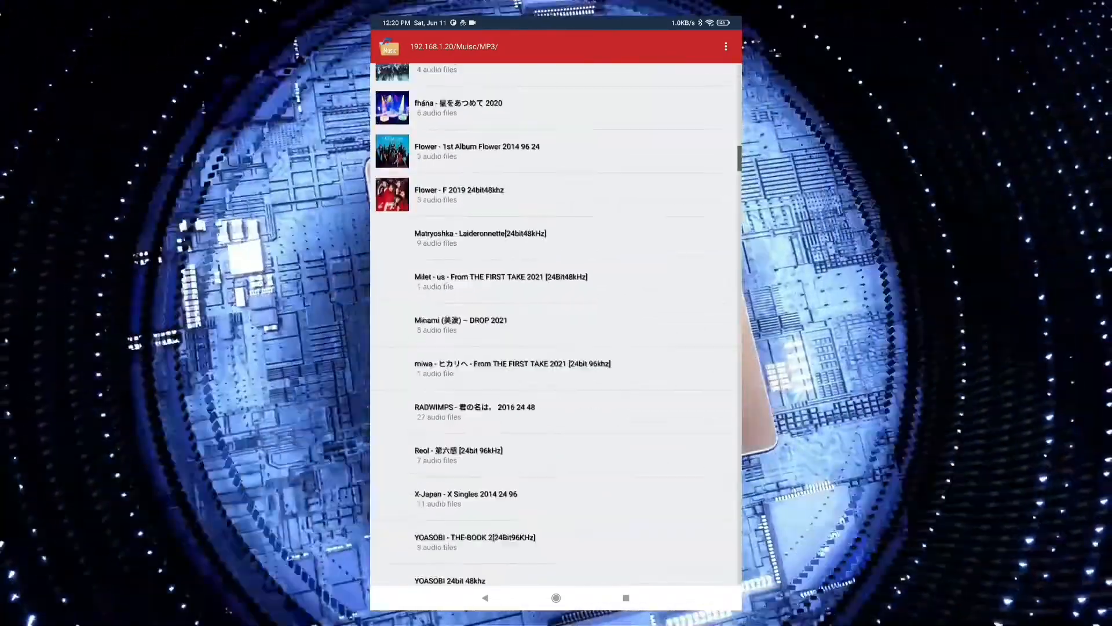
scroll(down, 3)
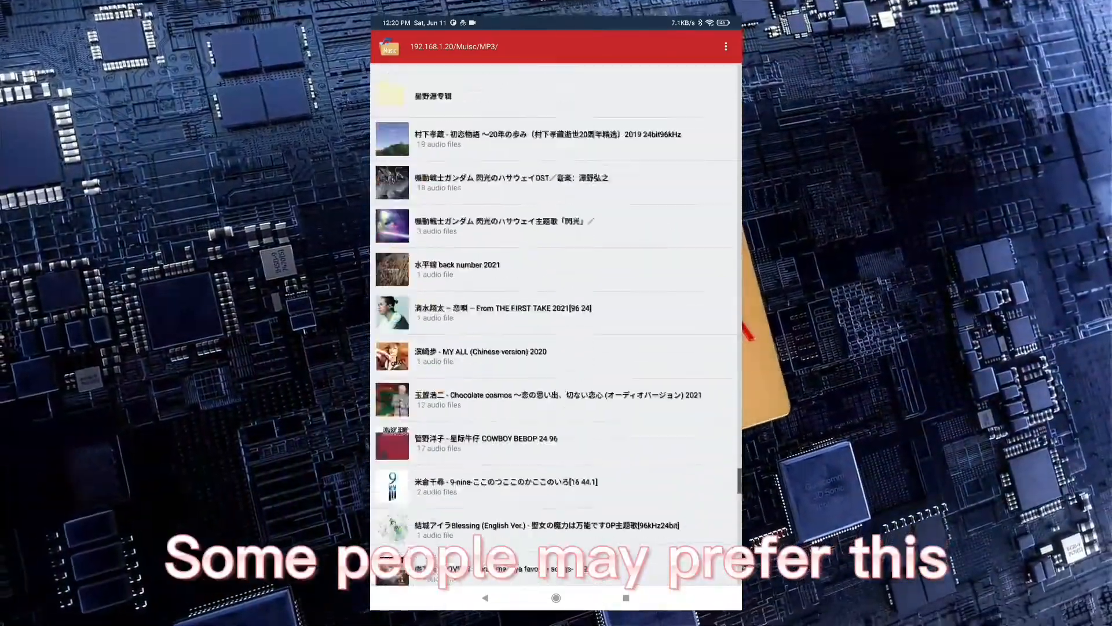
scroll(down, 3)
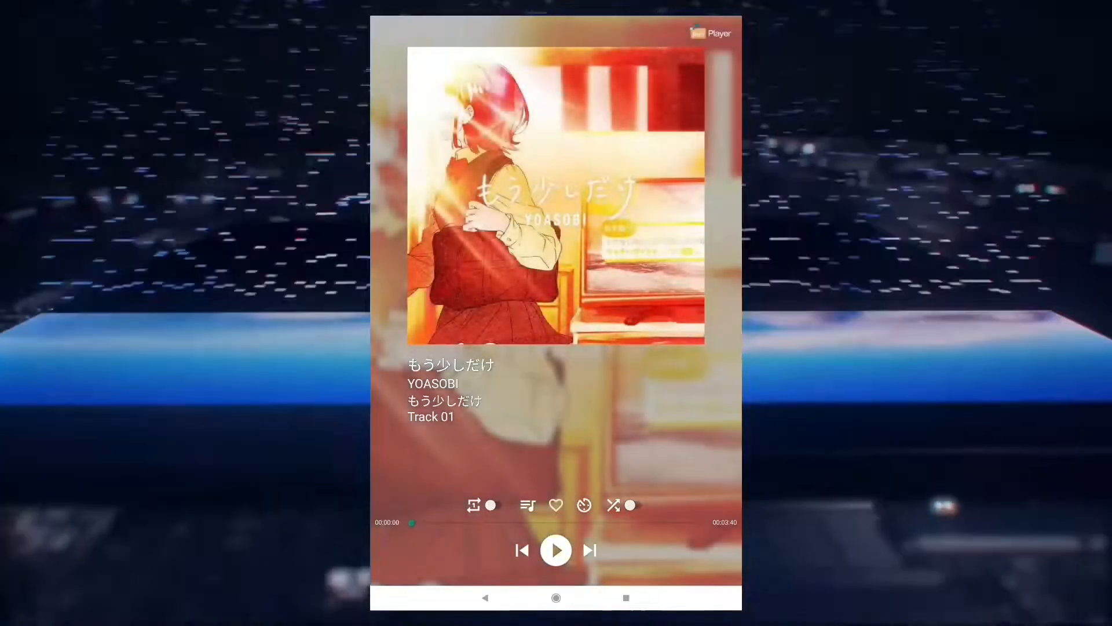
Step: Skip through YOASOBI tracks to ラブレター, then play Flower's 太陽と向日葵 and return to the folder list
click(555, 550)
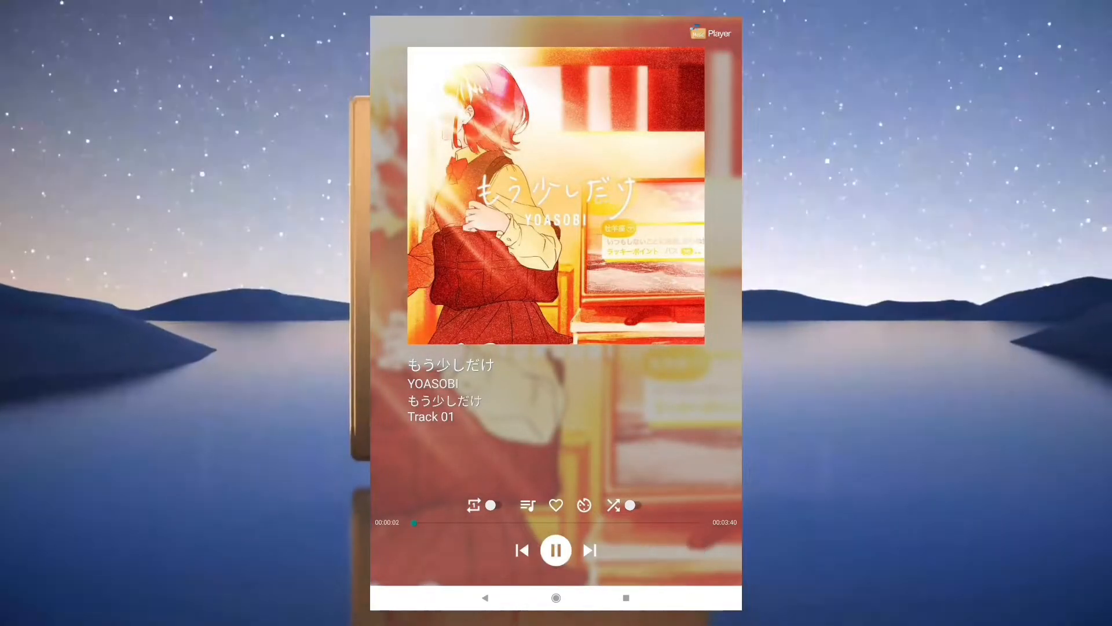
click(588, 550)
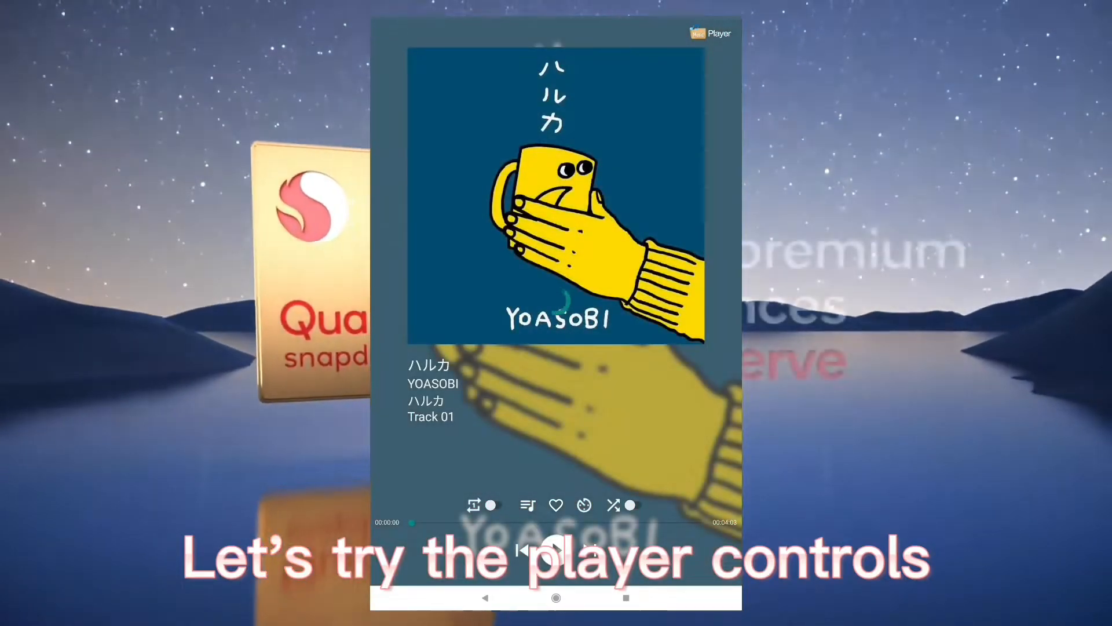
click(589, 550)
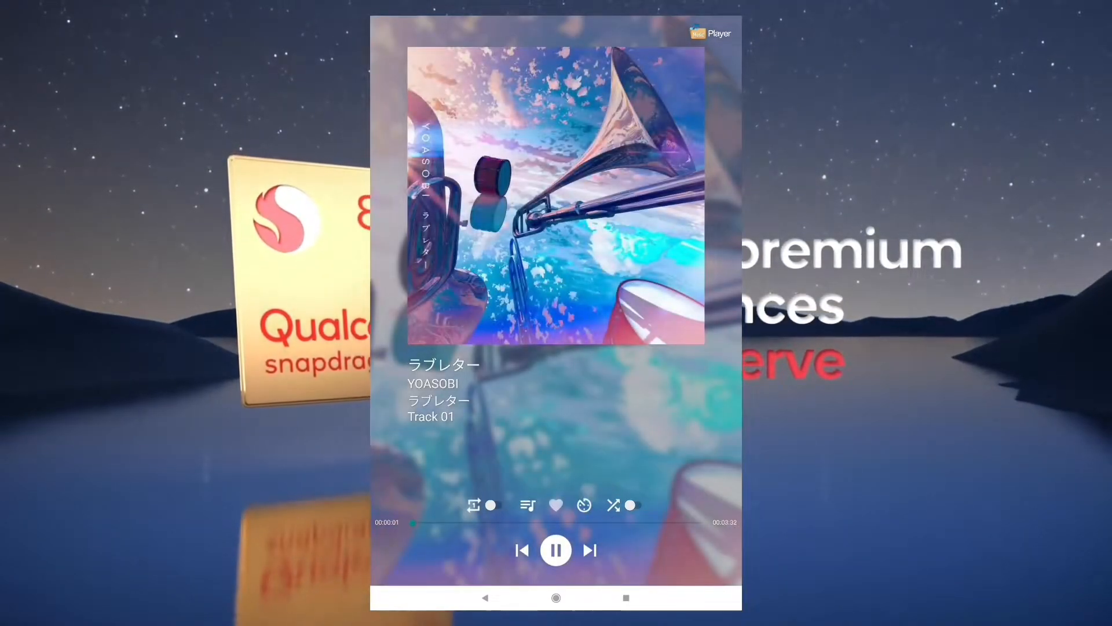
click(527, 505)
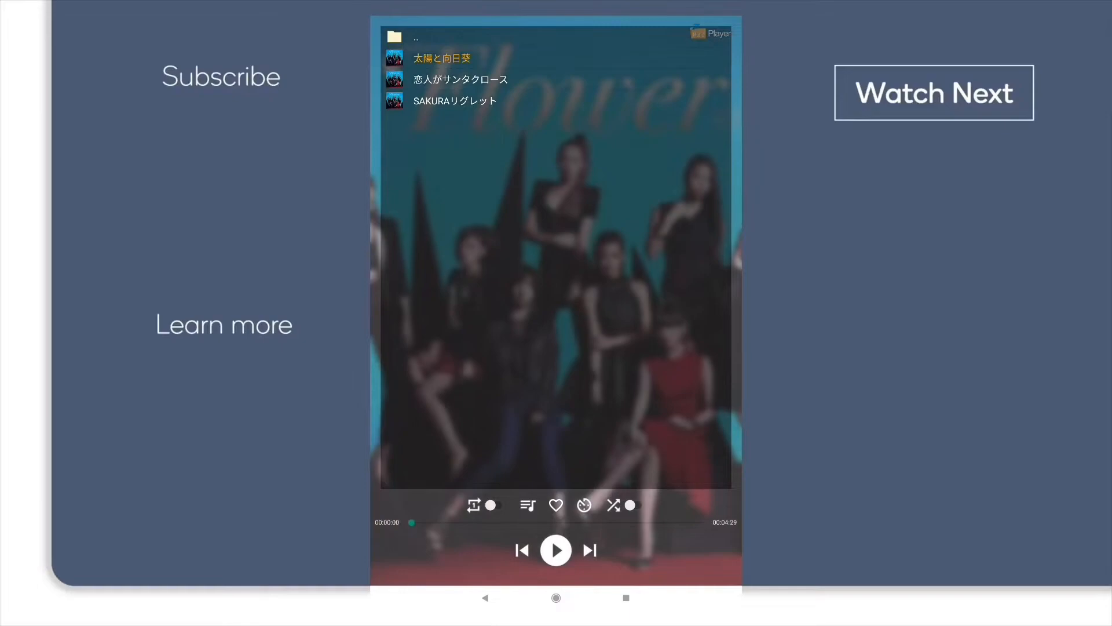
click(556, 550)
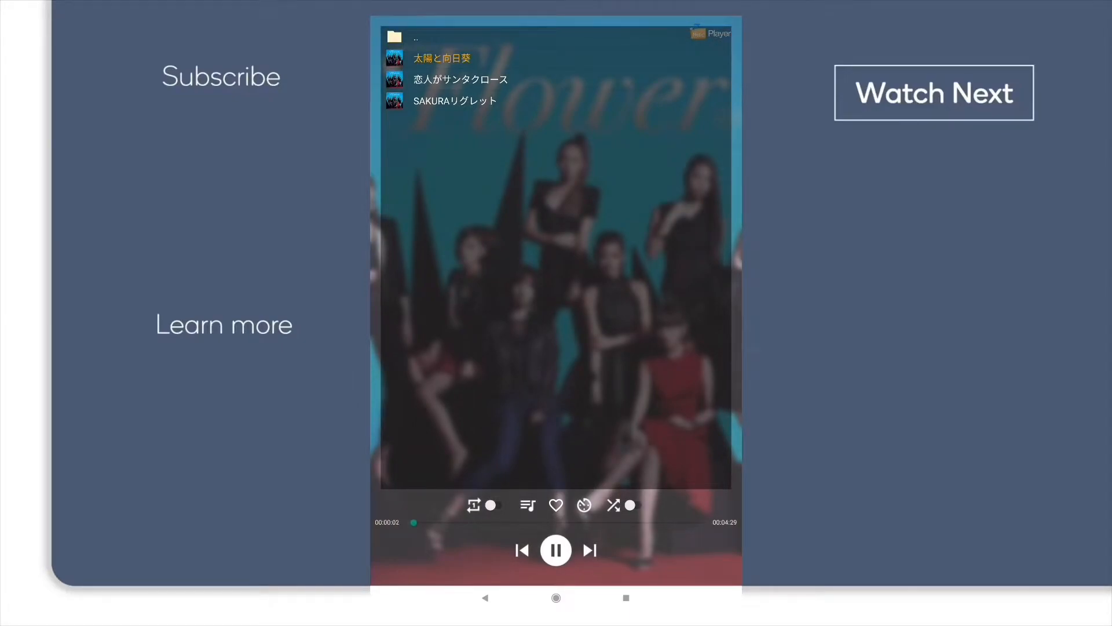
click(442, 58)
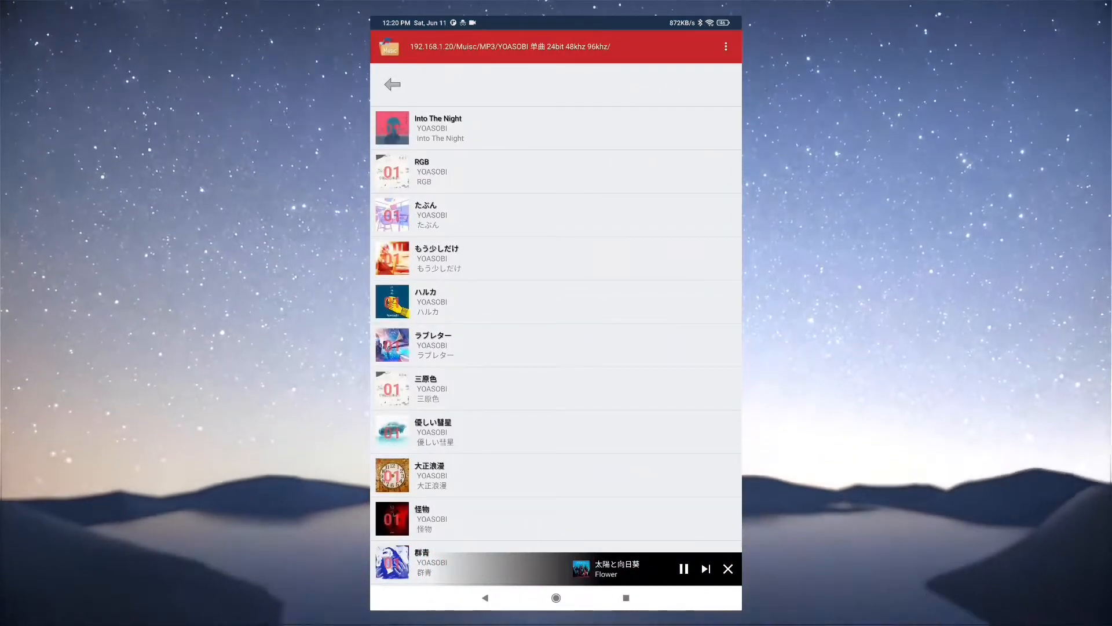
Step: Open Minami's フライハイト and start it playing on the now-playing screen
click(392, 84)
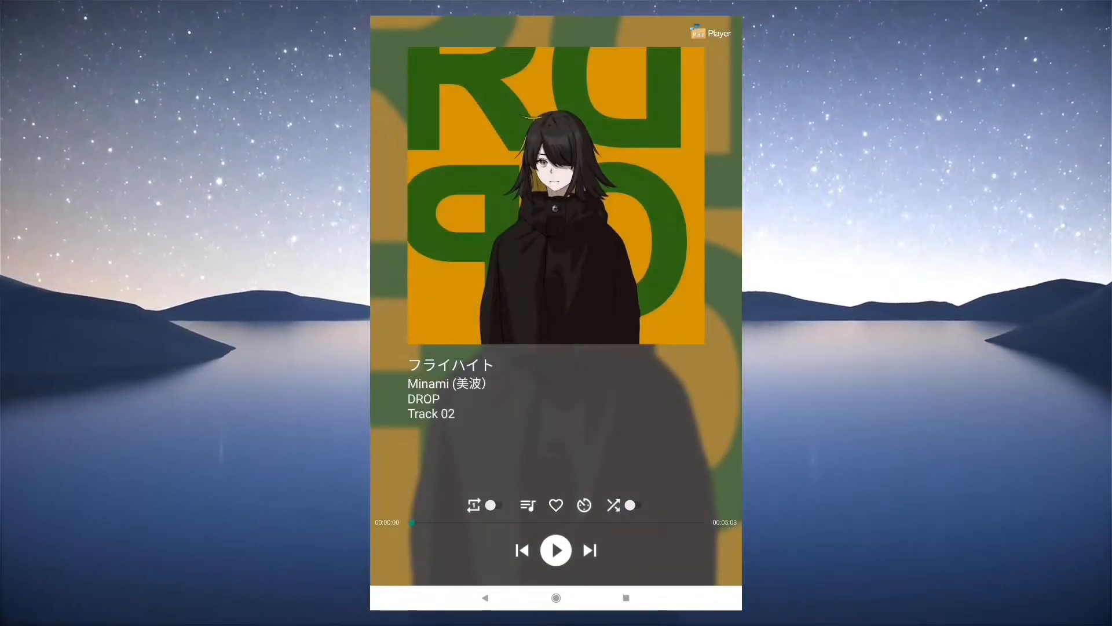
click(555, 549)
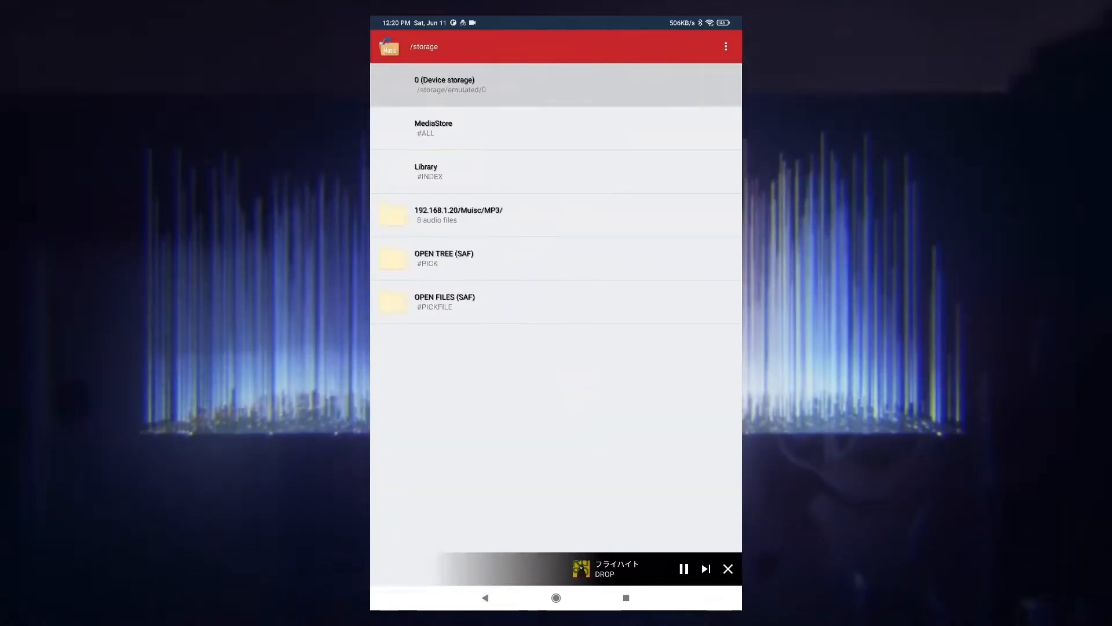
Step: Open Library's #INDEX/ALL song list and scroll through the songs
click(430, 171)
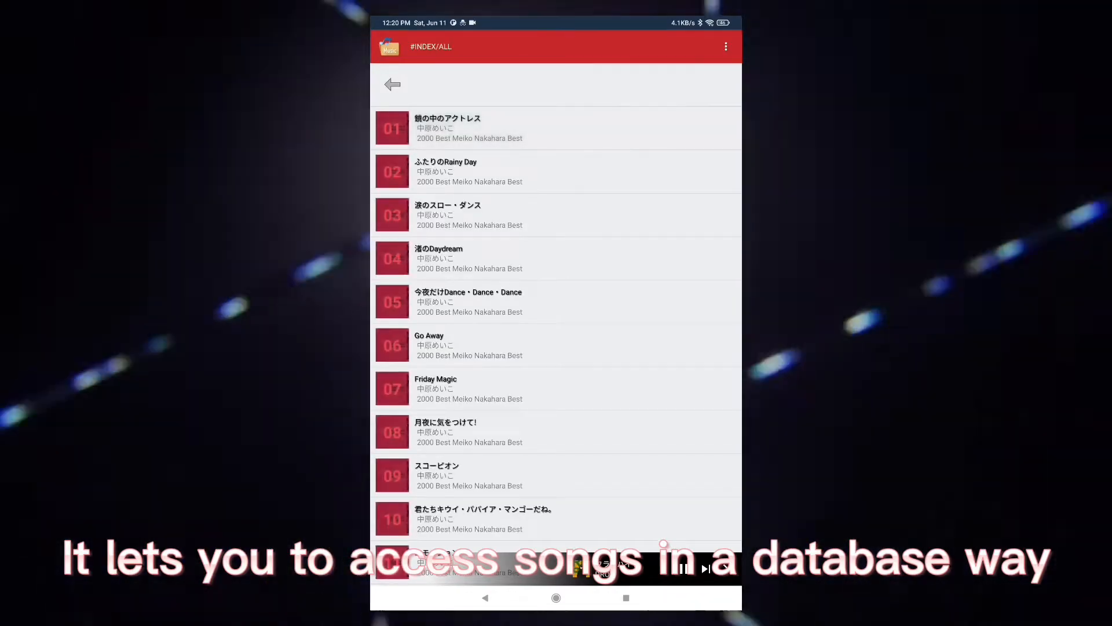
scroll(down, 3)
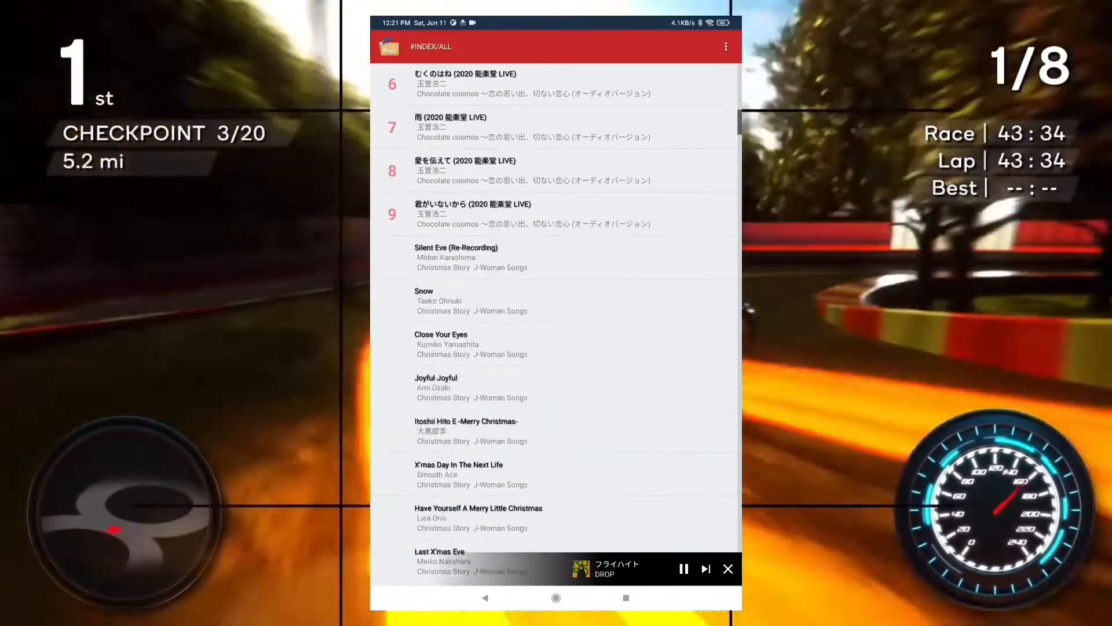
scroll(up, 3)
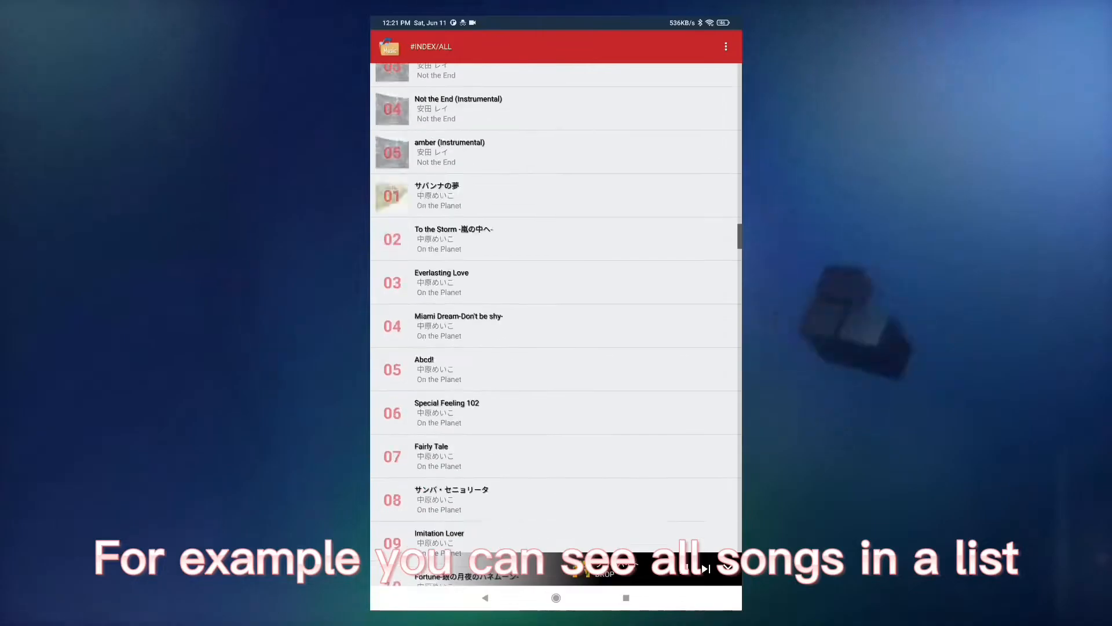
scroll(down, 3)
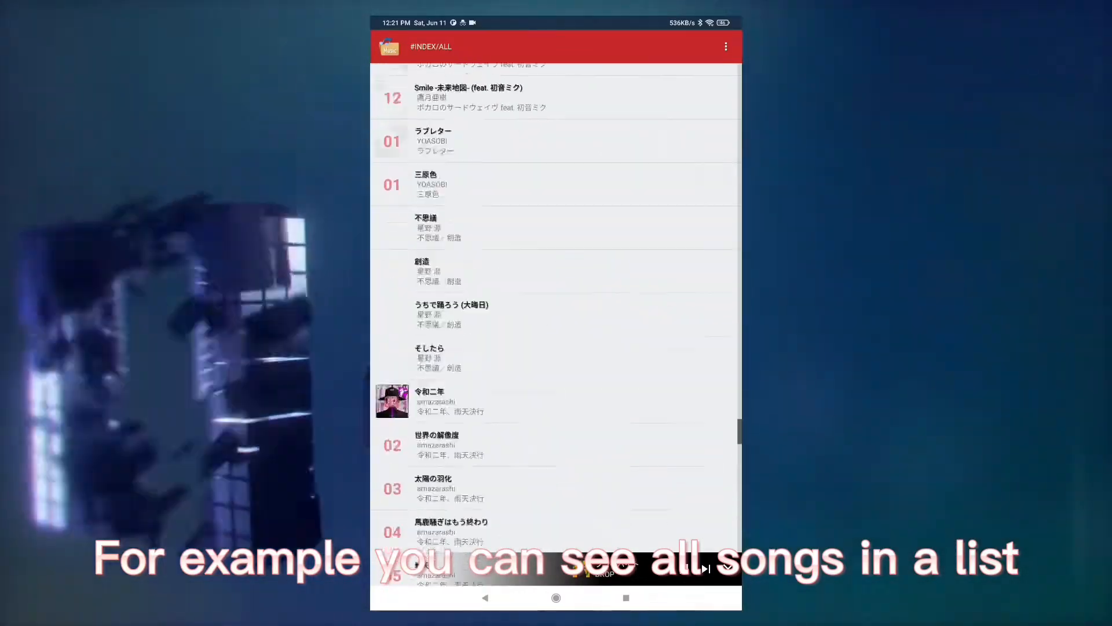
scroll(down, 3)
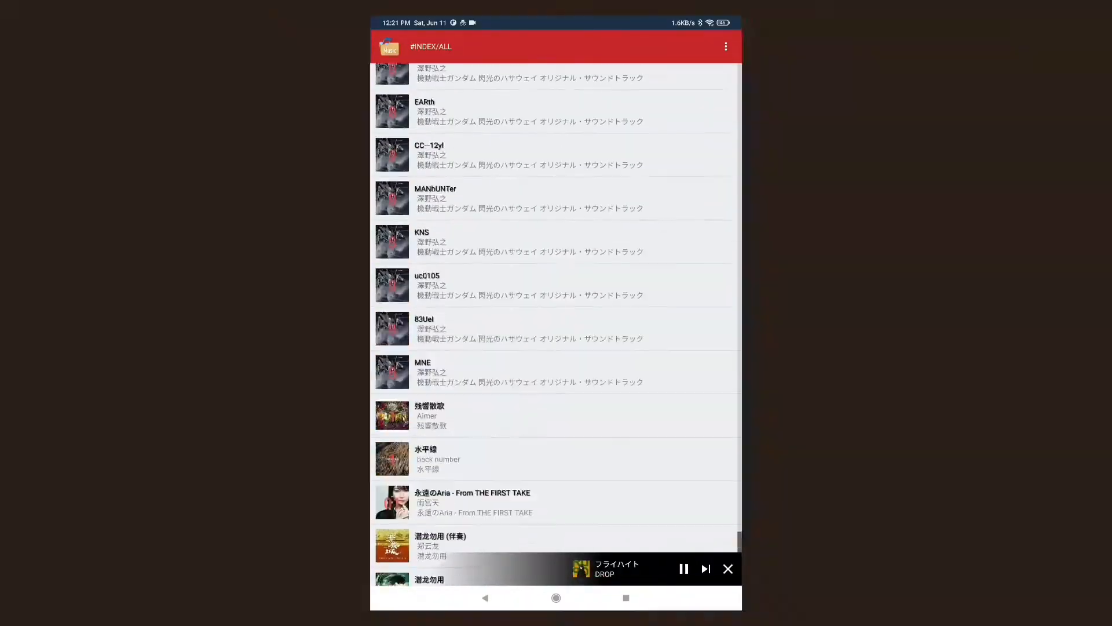
Step: Set the list view type to Grid in settings and scroll the album-art tiles
click(724, 47)
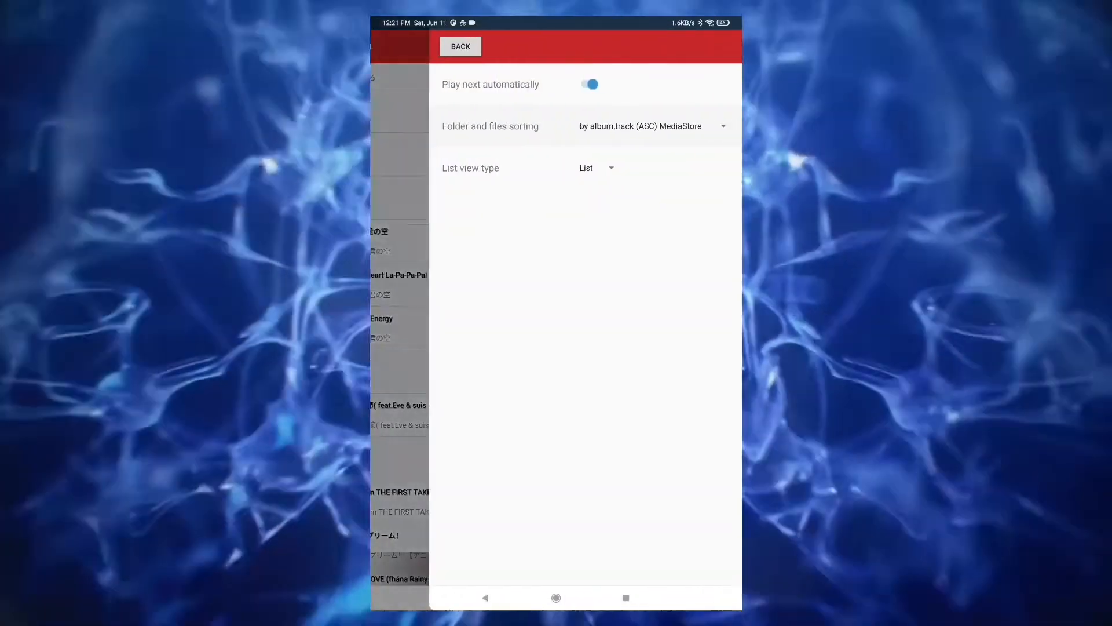
click(597, 168)
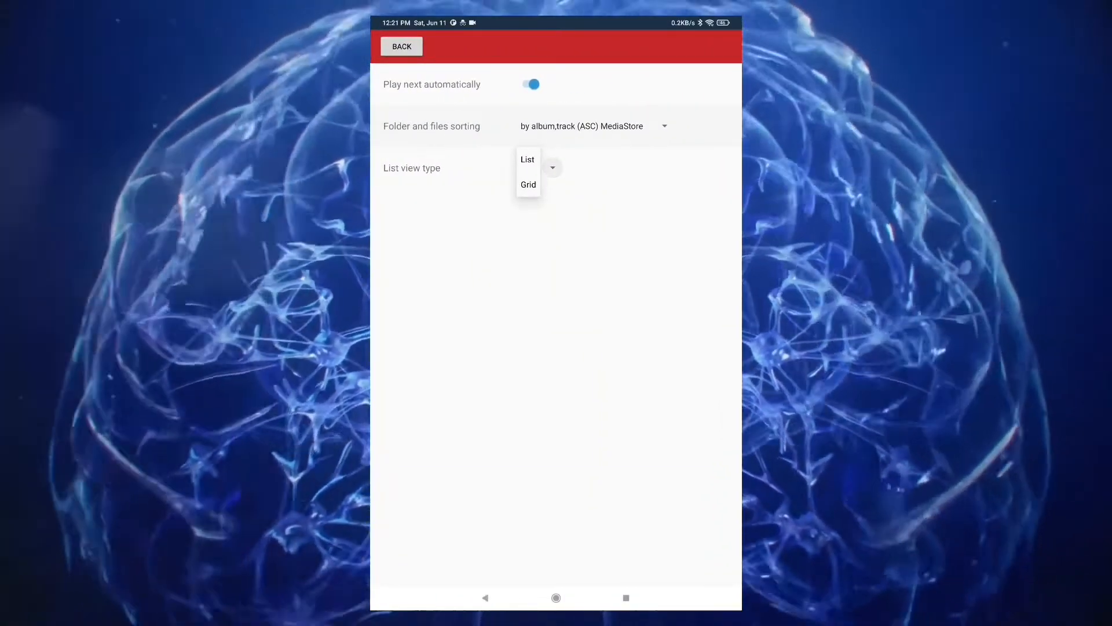
click(528, 184)
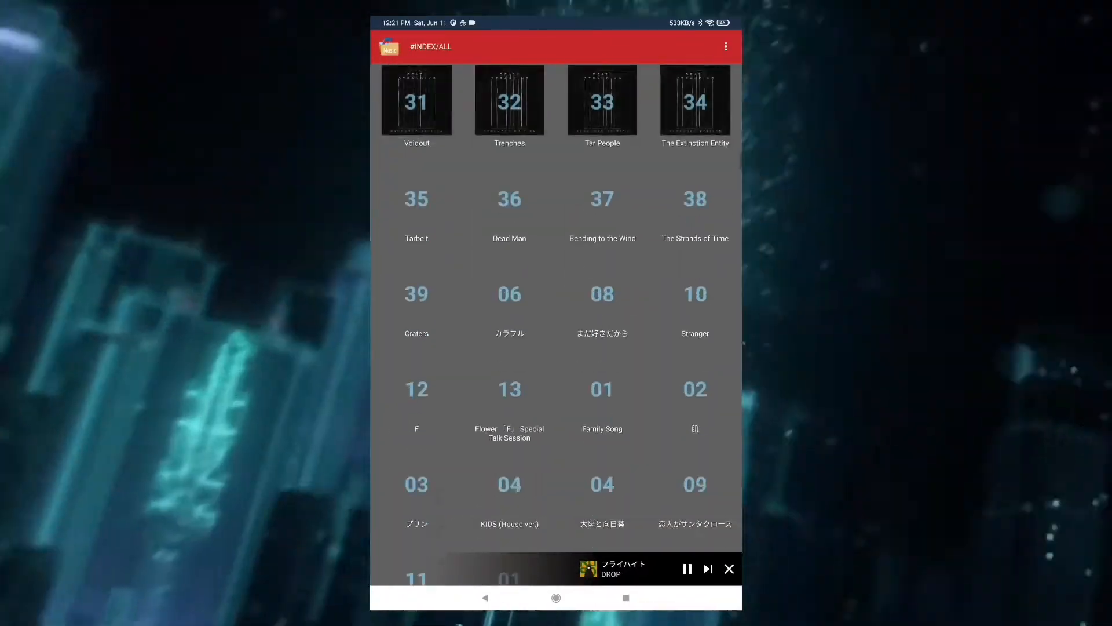
scroll(down, 3)
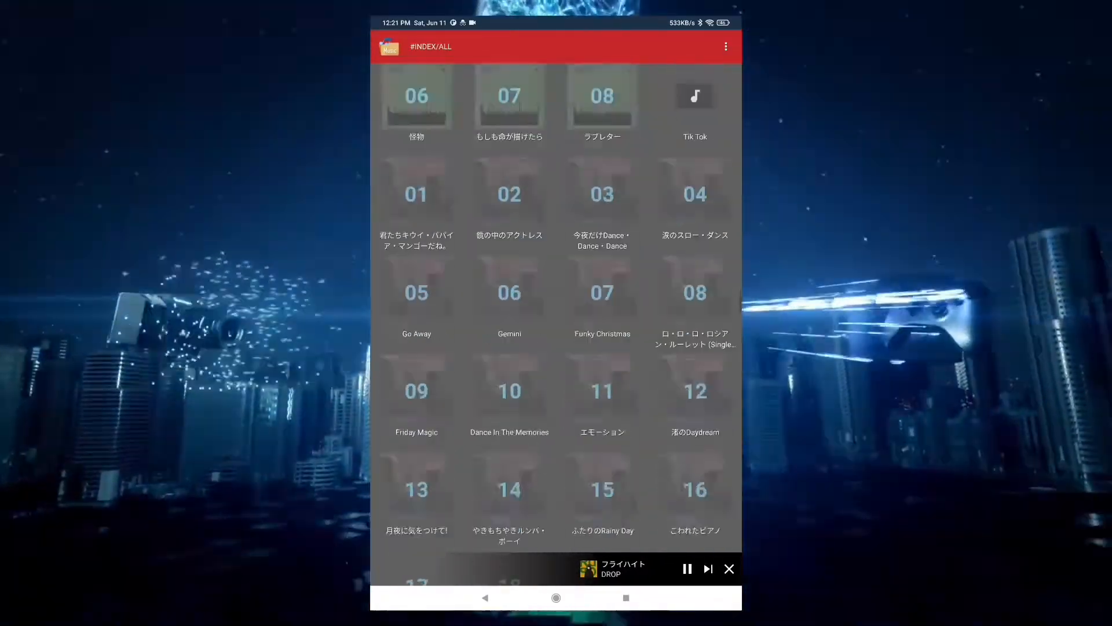
scroll(down, 3)
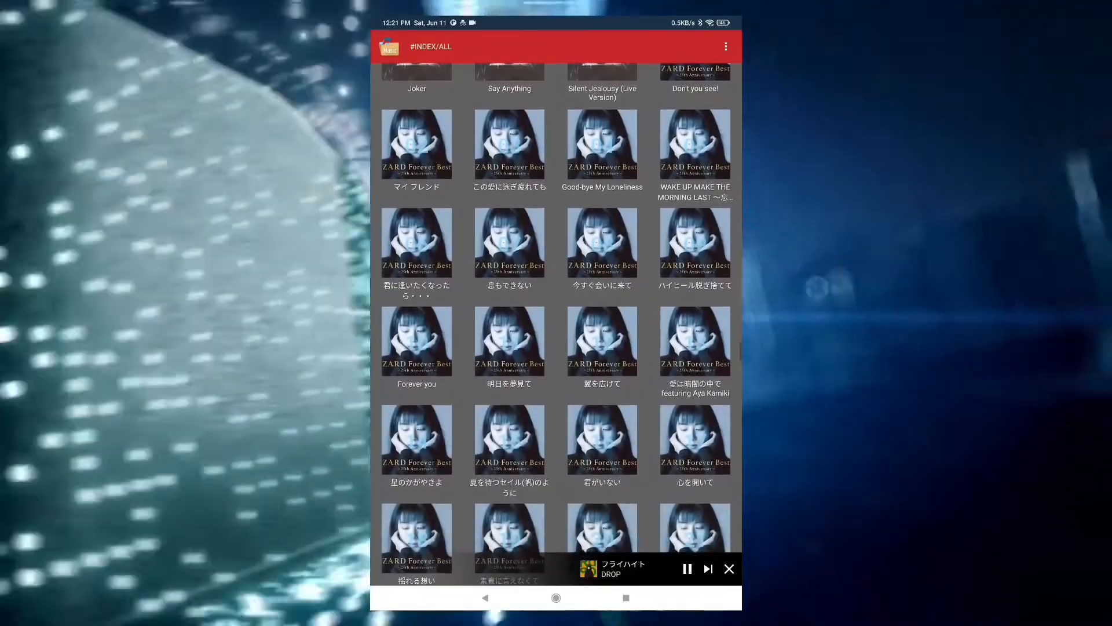
Step: Play a ZARD song from the grid and toggle shuffle on the now-playing screen
click(694, 143)
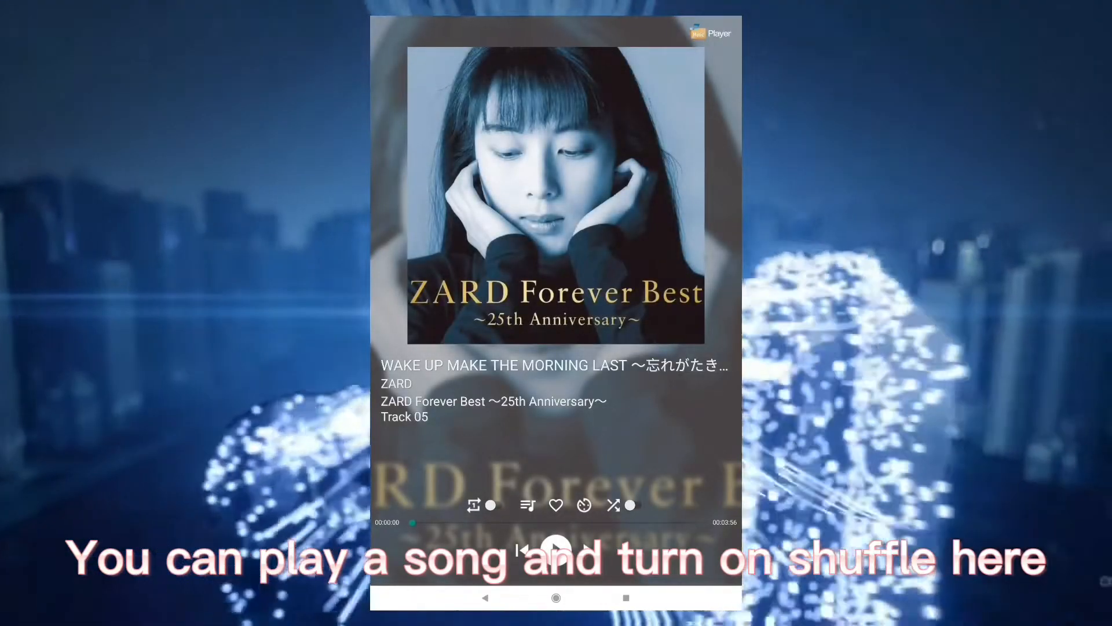
click(612, 505)
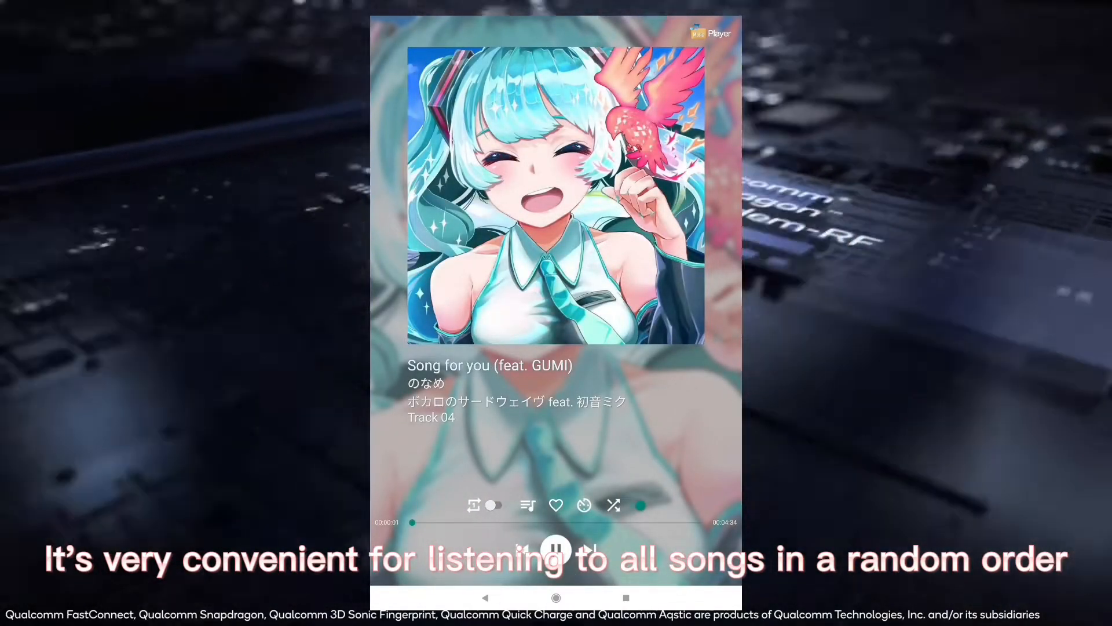
click(612, 505)
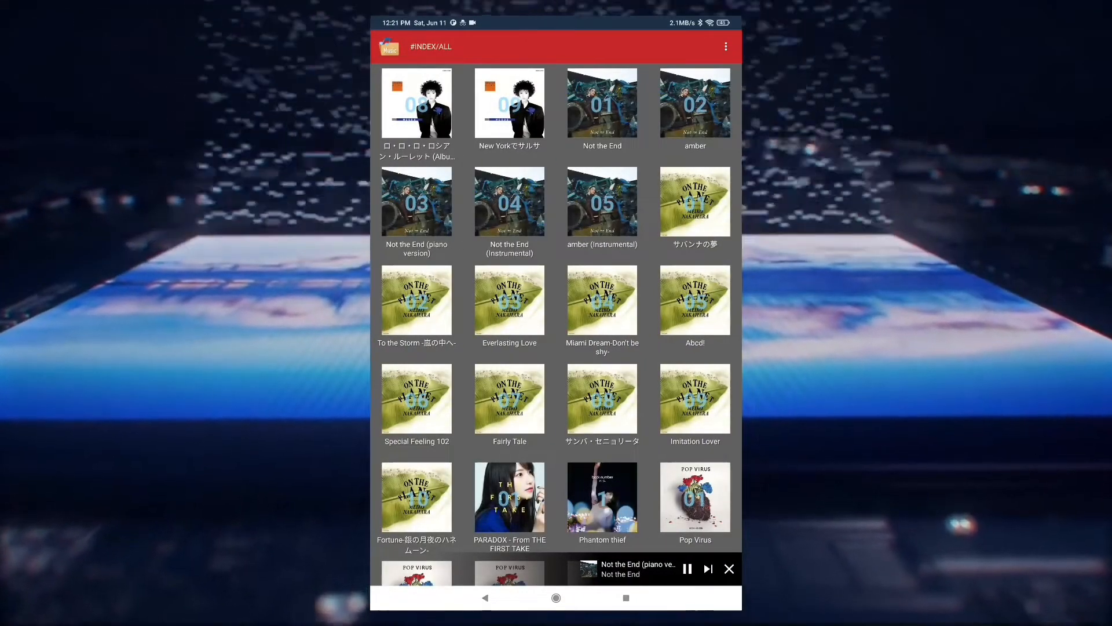
Step: Go Home, reopen the player, then back out from /storage to the home screen
click(555, 596)
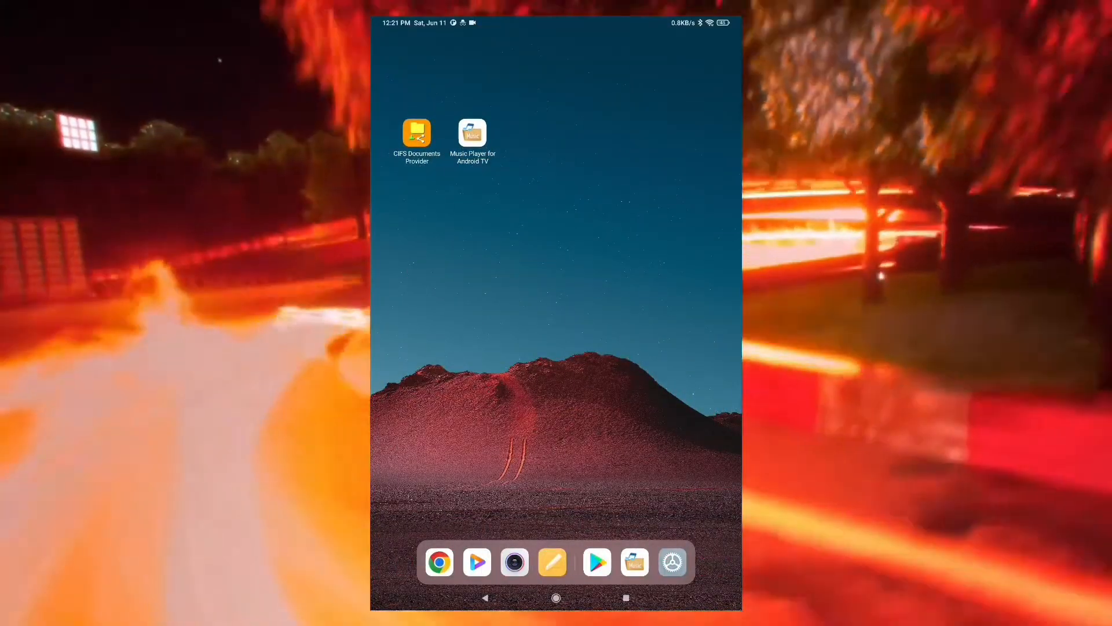
click(472, 132)
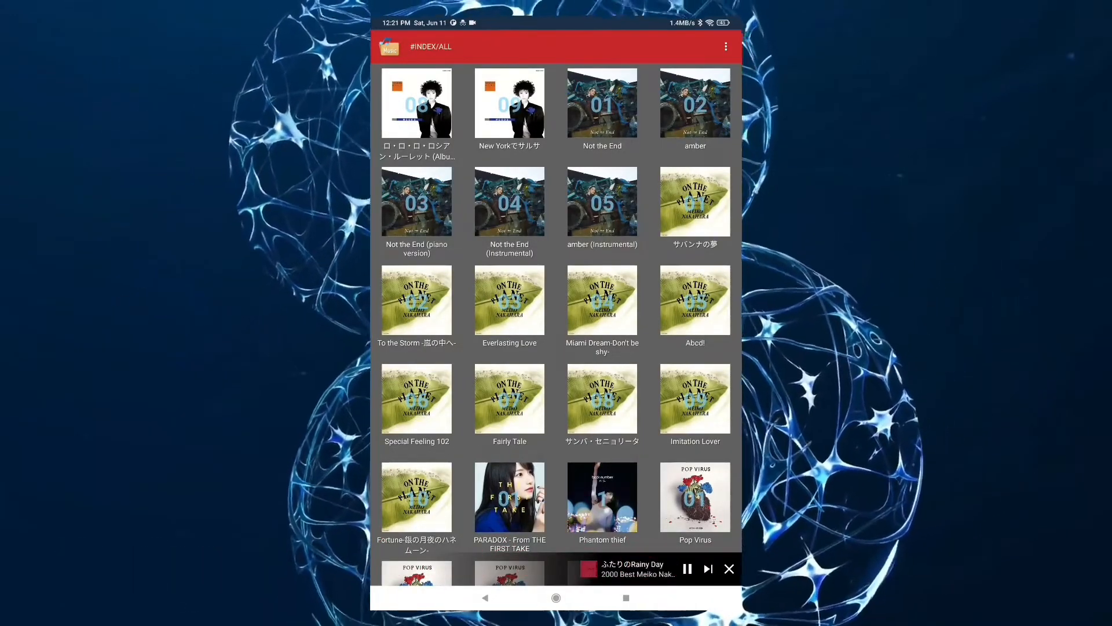
click(485, 597)
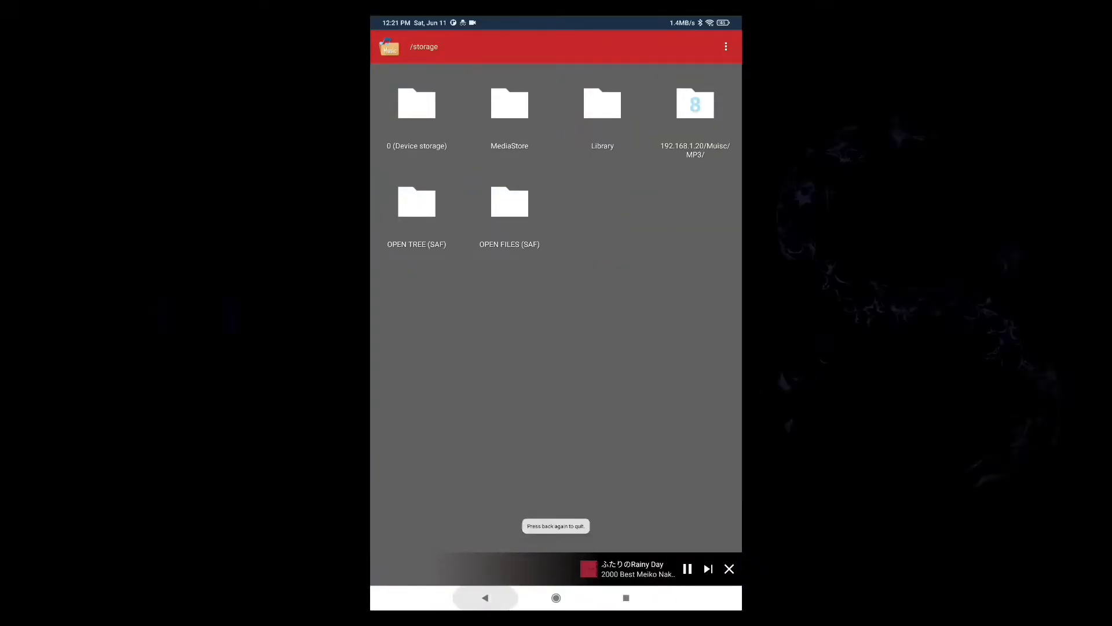
click(485, 598)
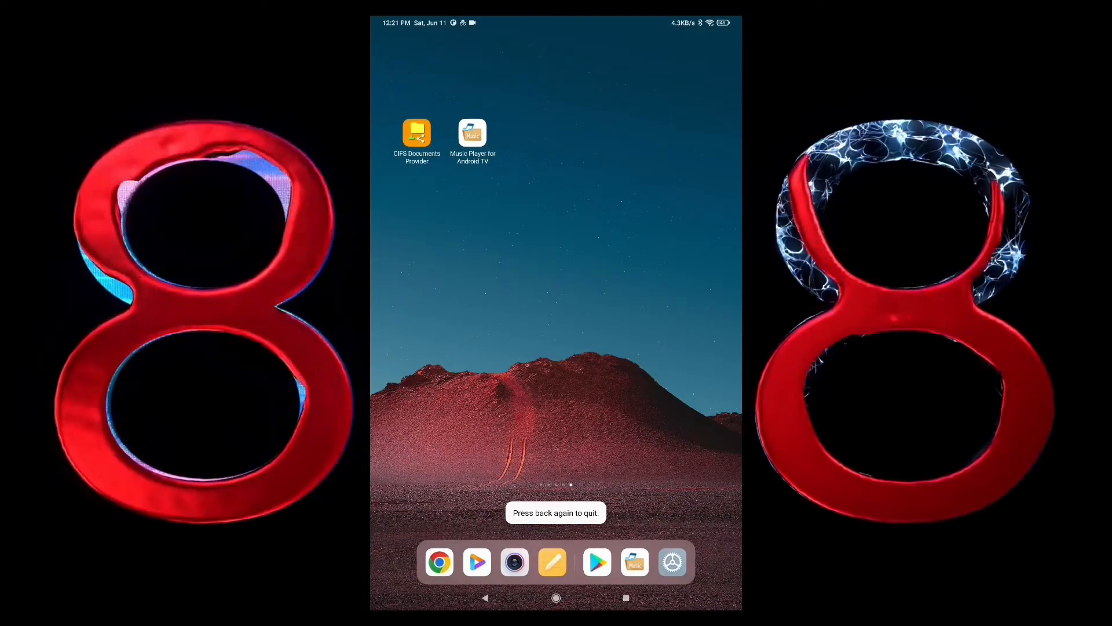